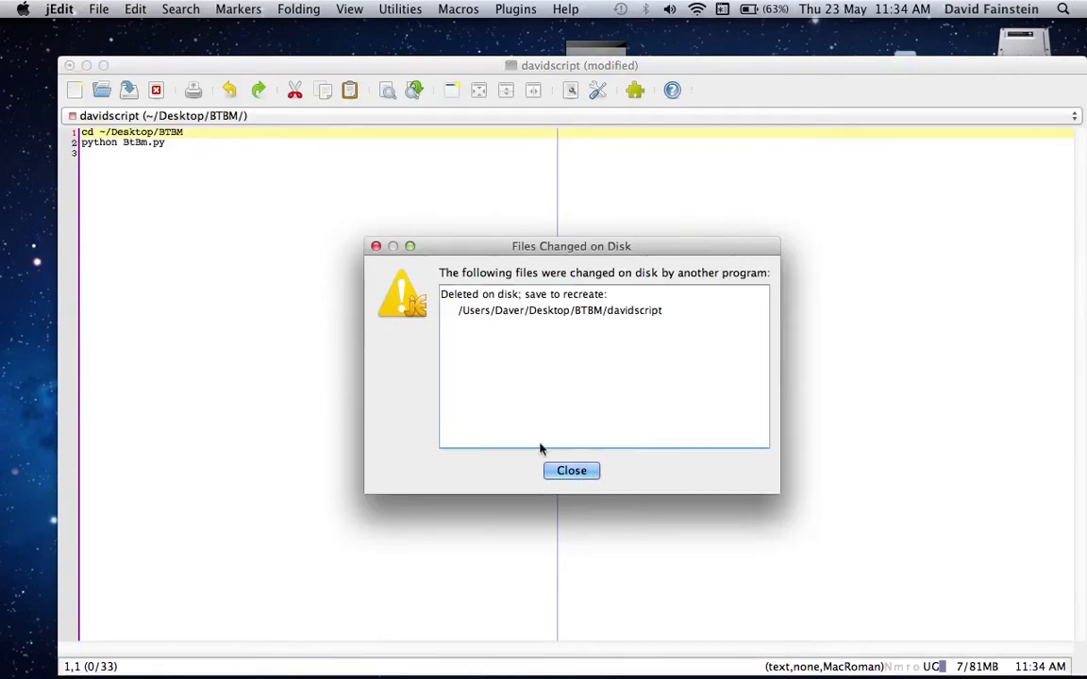
Dismiss the disk-change notice and close davidscript without saving, leaving BtBM.py open
left_click(571, 470)
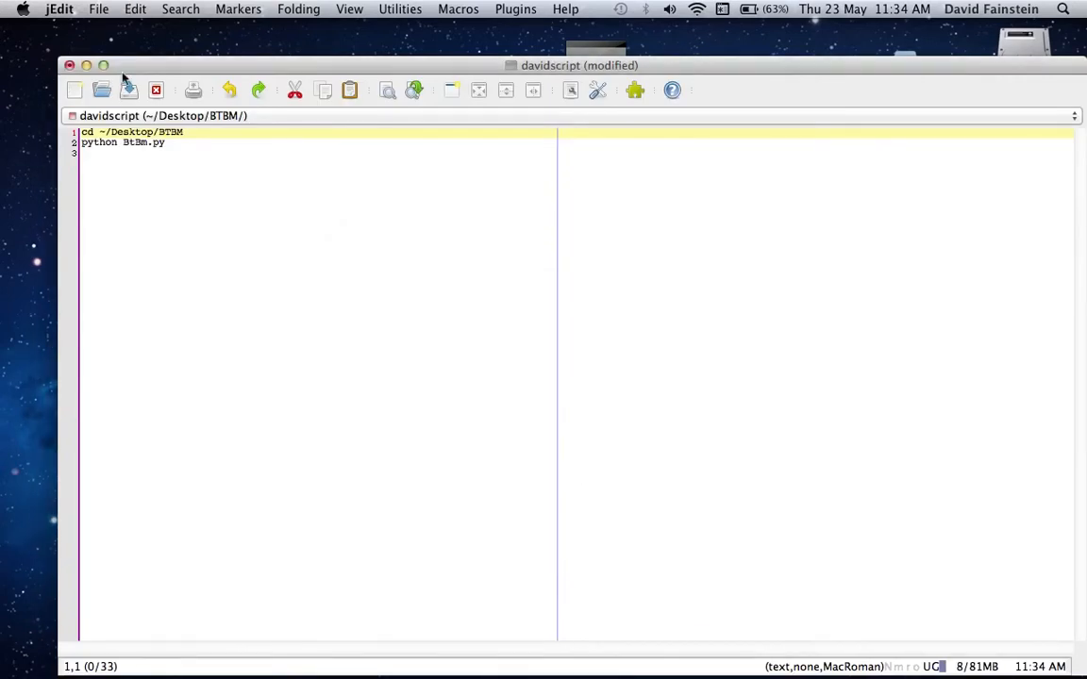
left_click(70, 65)
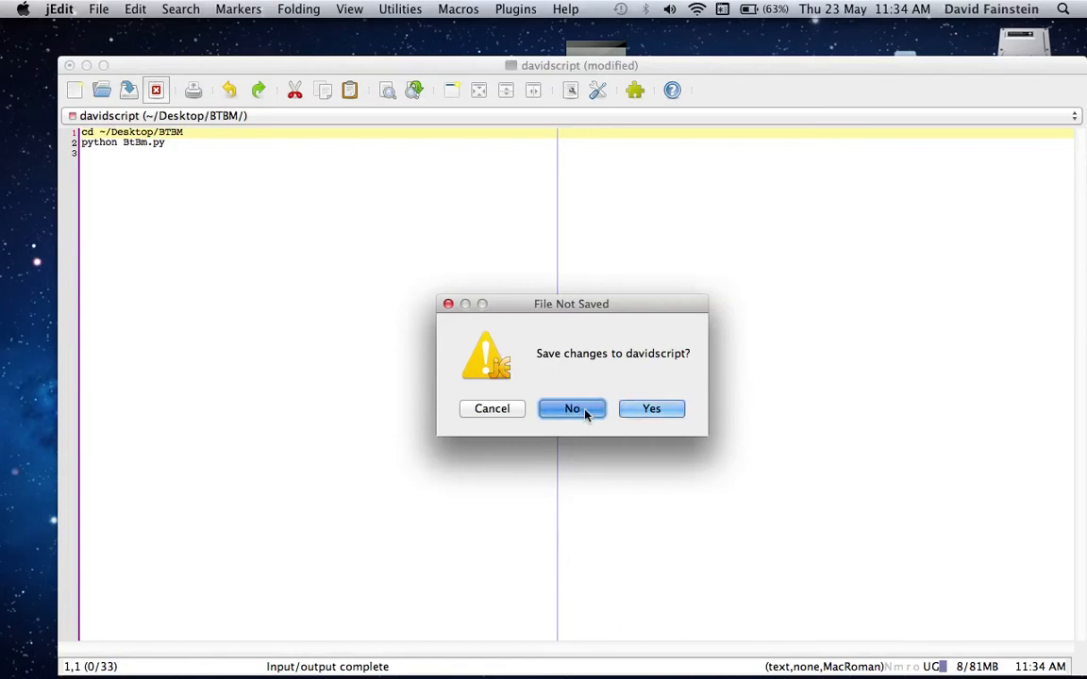
left_click(571, 407)
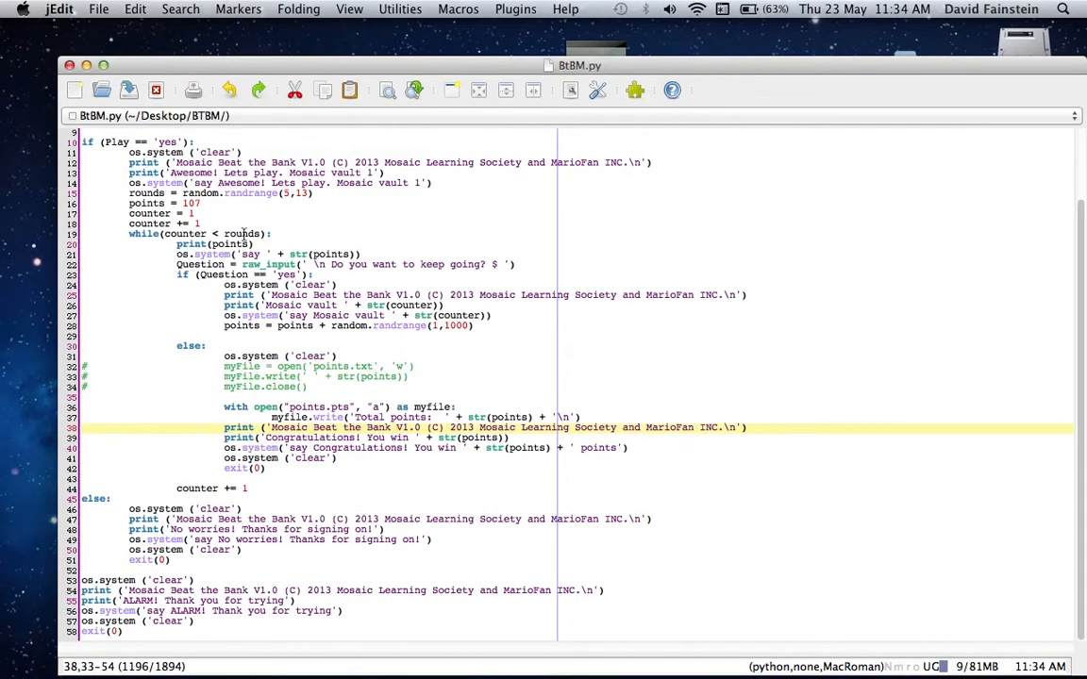
scroll("up", 3)
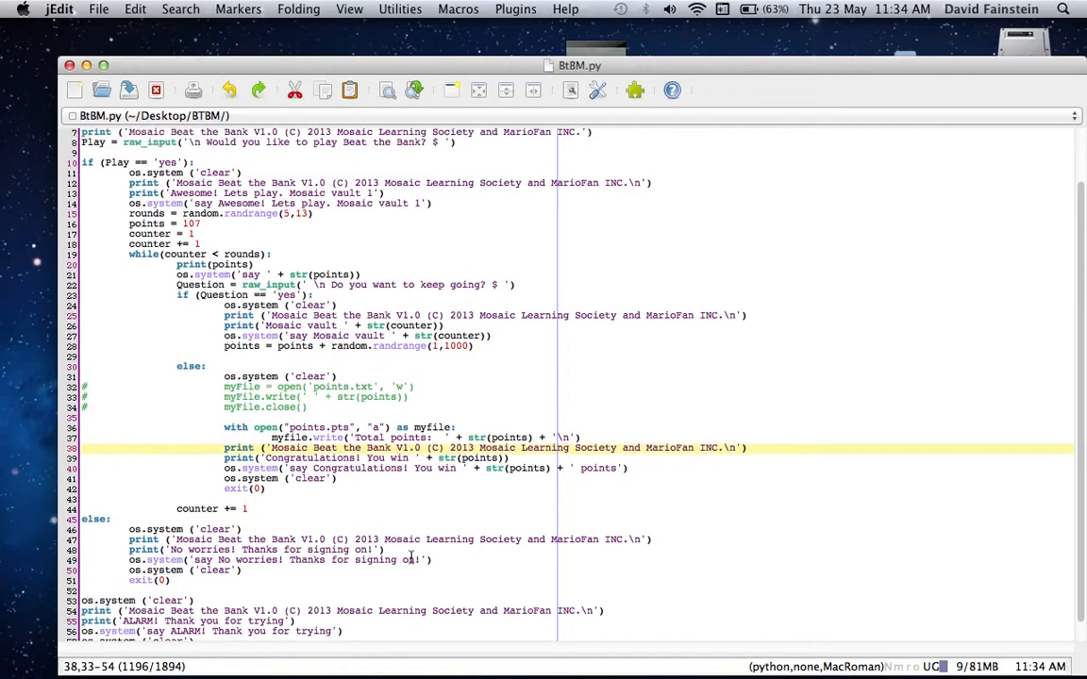
scroll("up", 3)
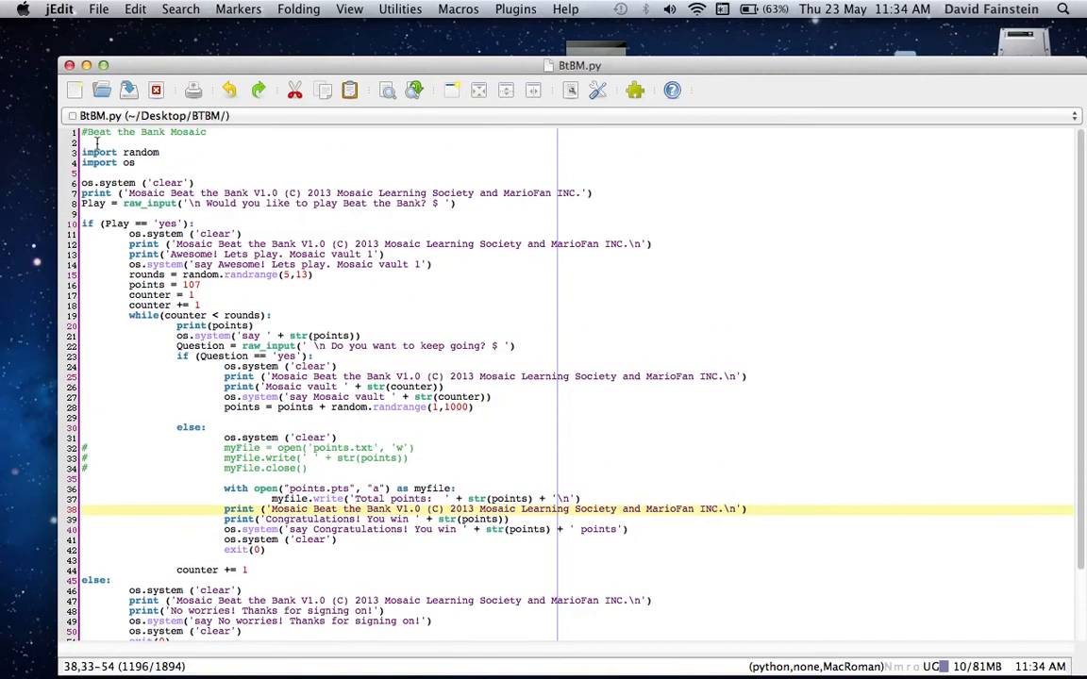
scroll("down", 3)
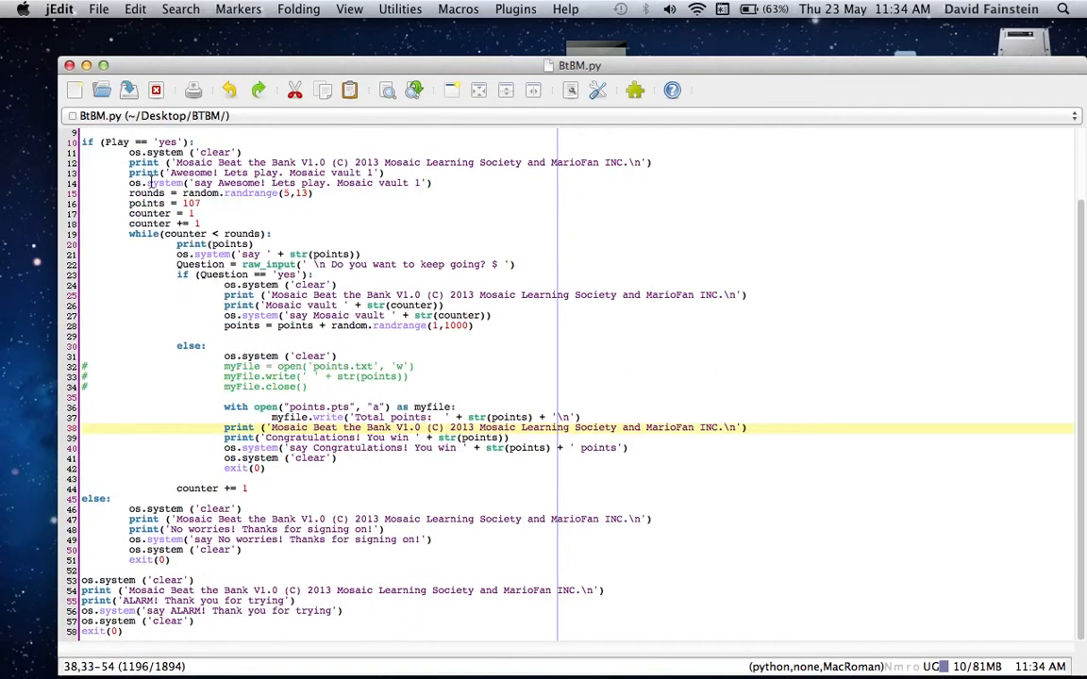
scroll("up", 3)
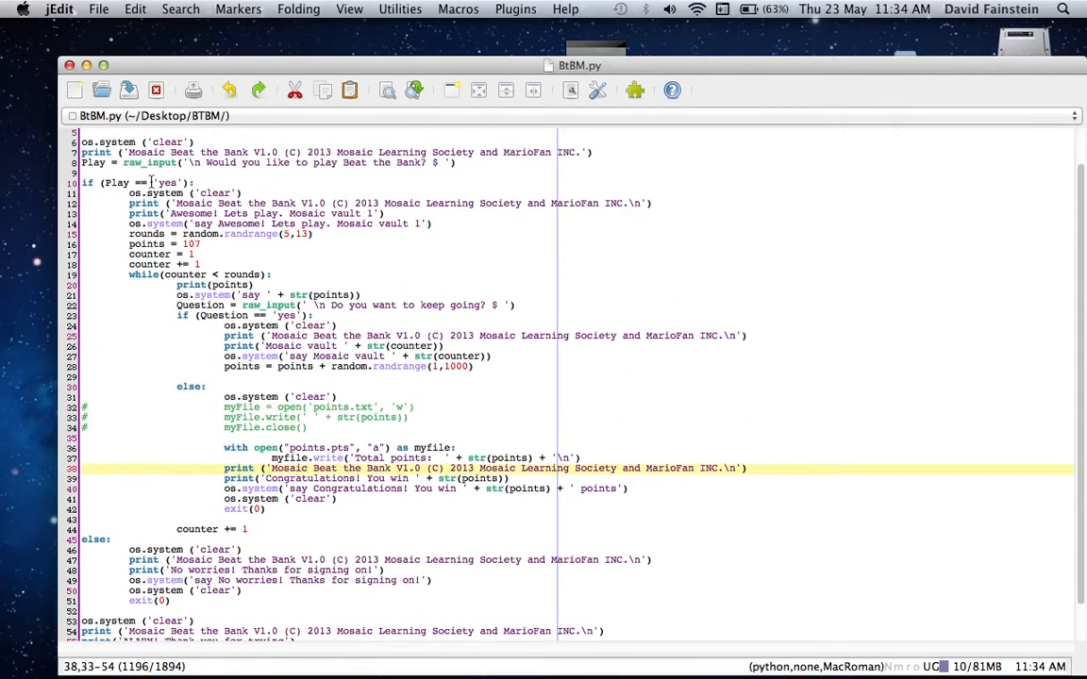
scroll("up", 3)
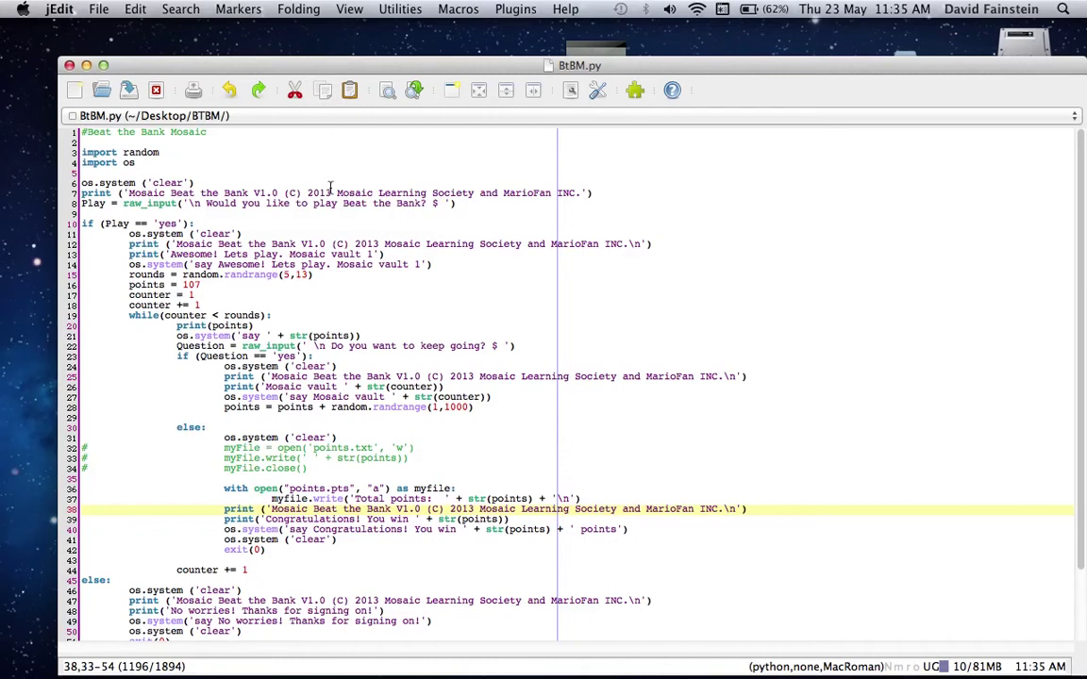
left_click(297, 204)
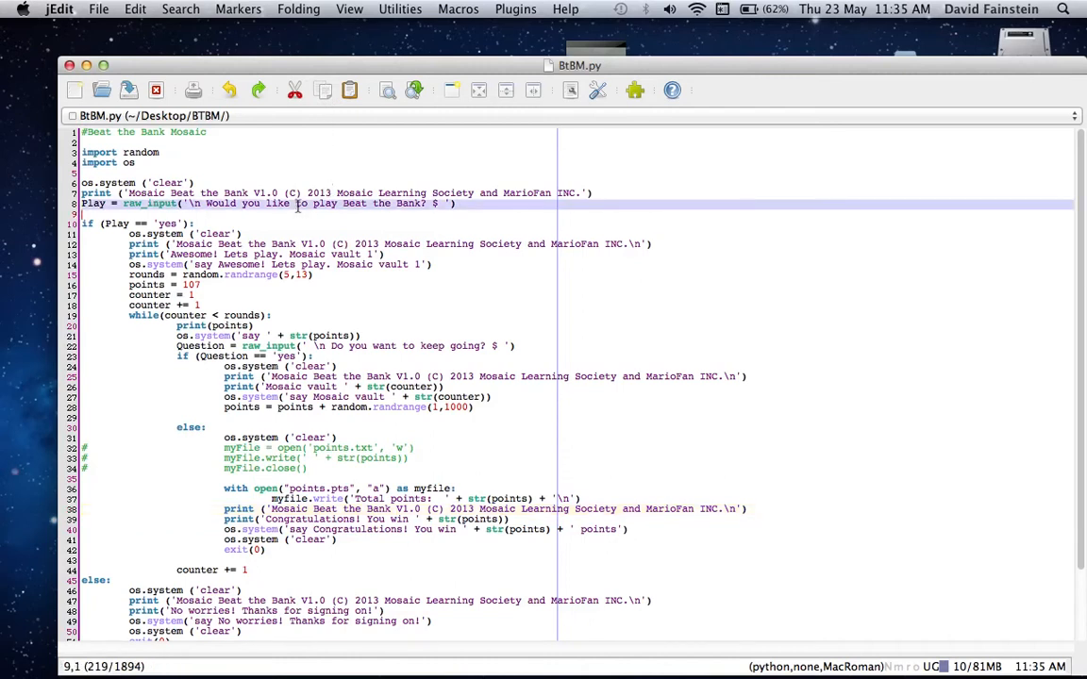
left_click(299, 203)
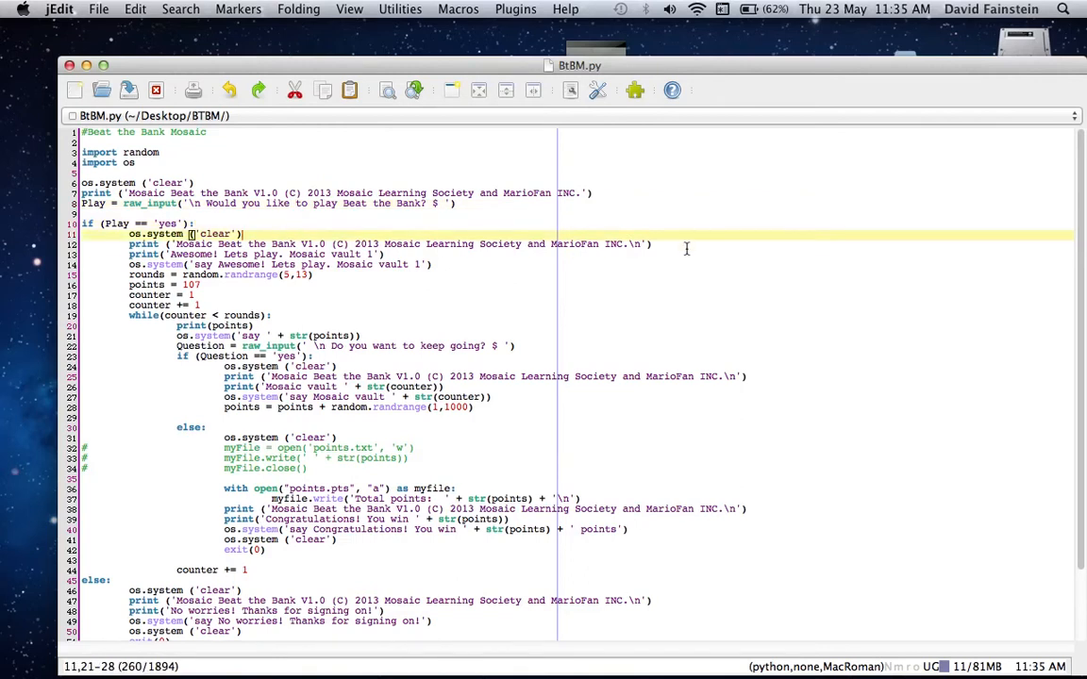
left_click(649, 284)
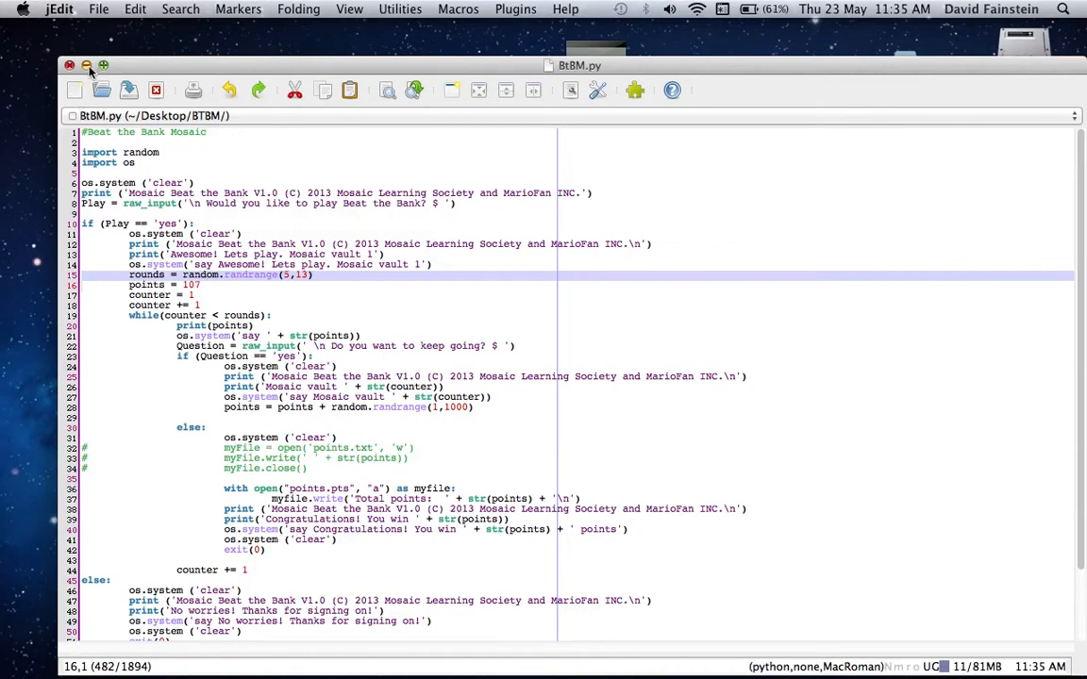
Minimize jEdit and launch Terminal through a Spotlight search for 'term'
left_click(70, 65)
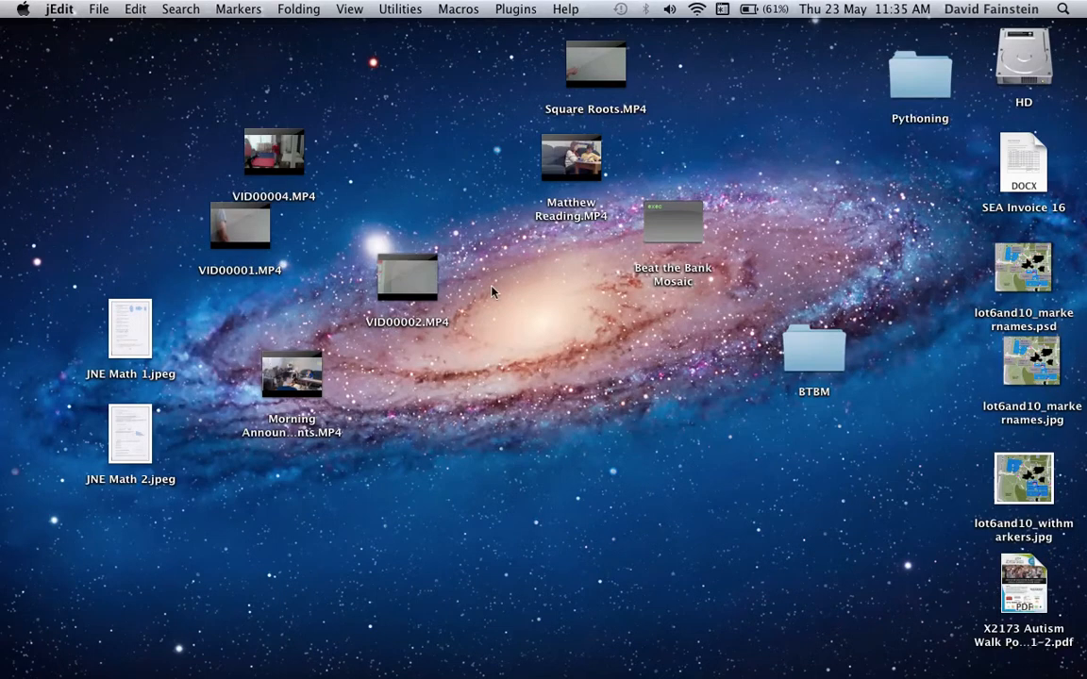
mouse_move(637, 262)
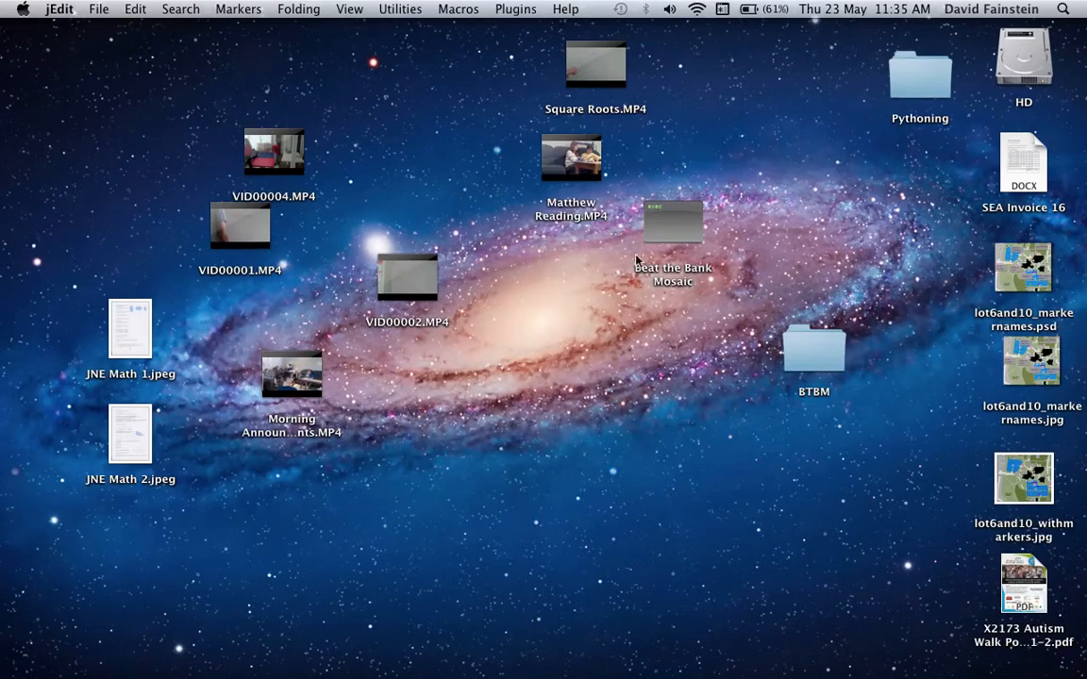
mouse_move(661, 235)
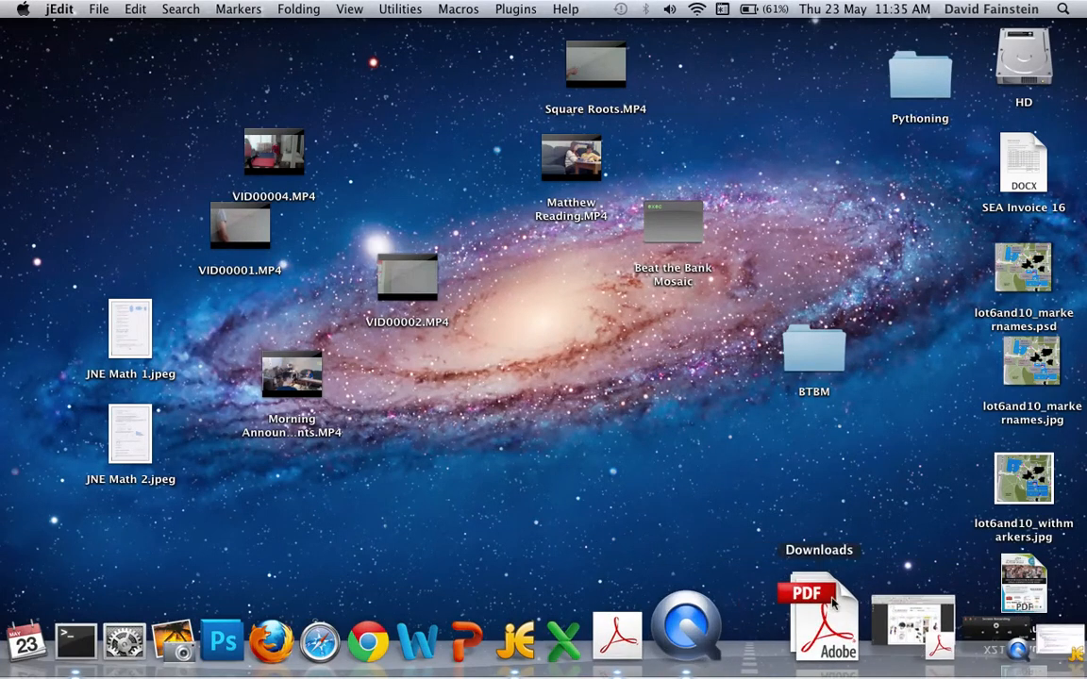
left_click(1062, 8)
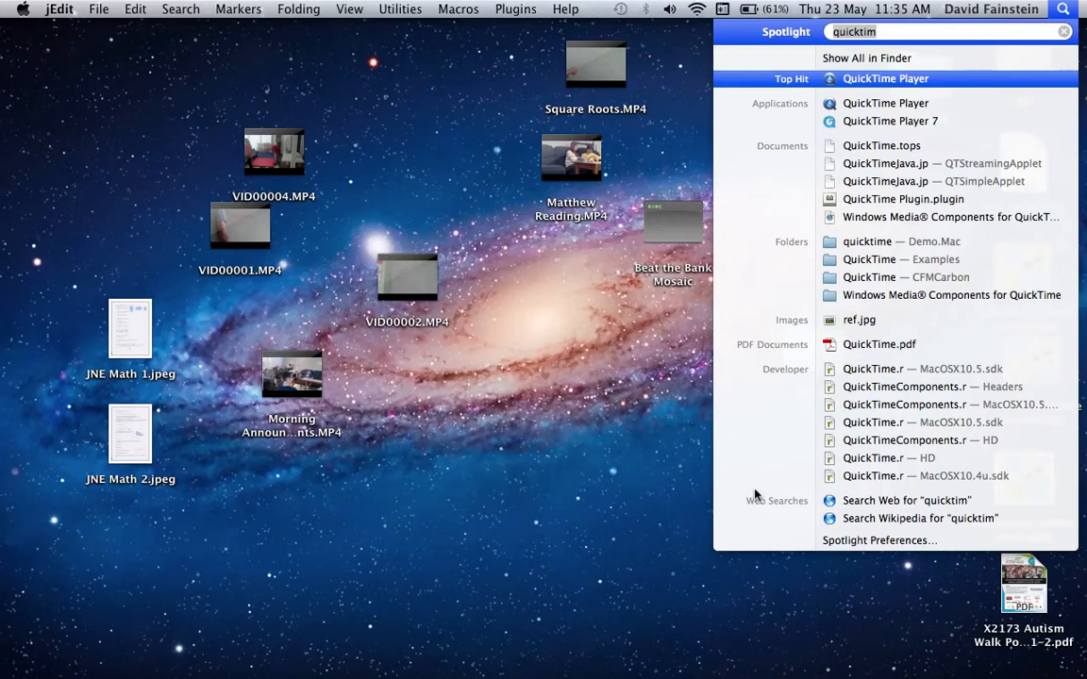
type("term")
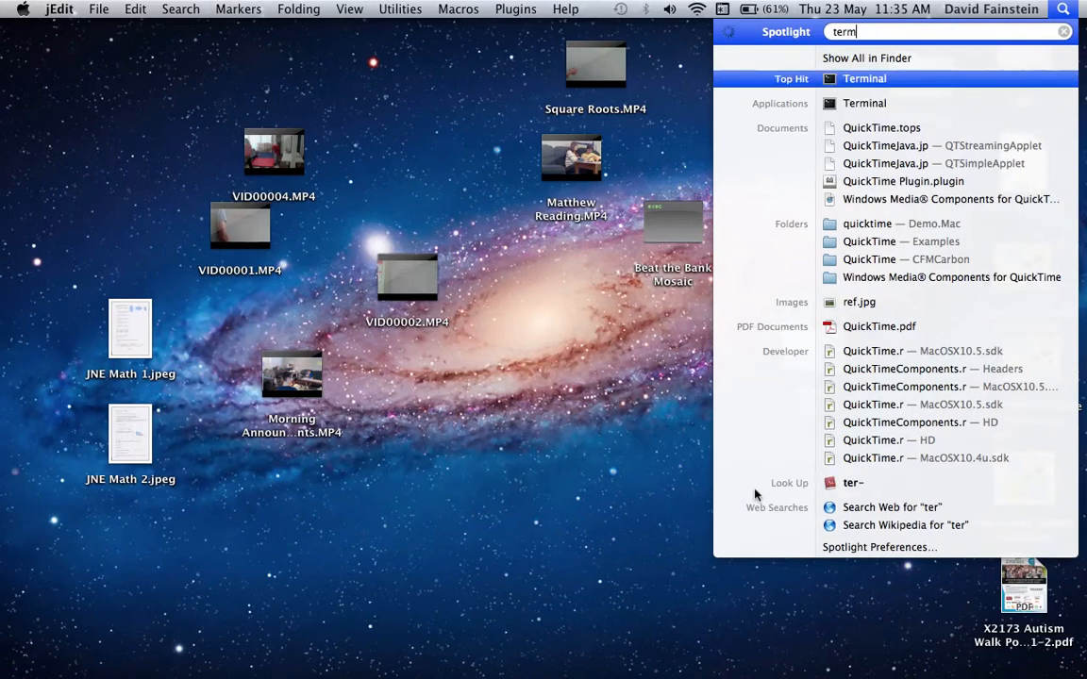
left_click(864, 79)
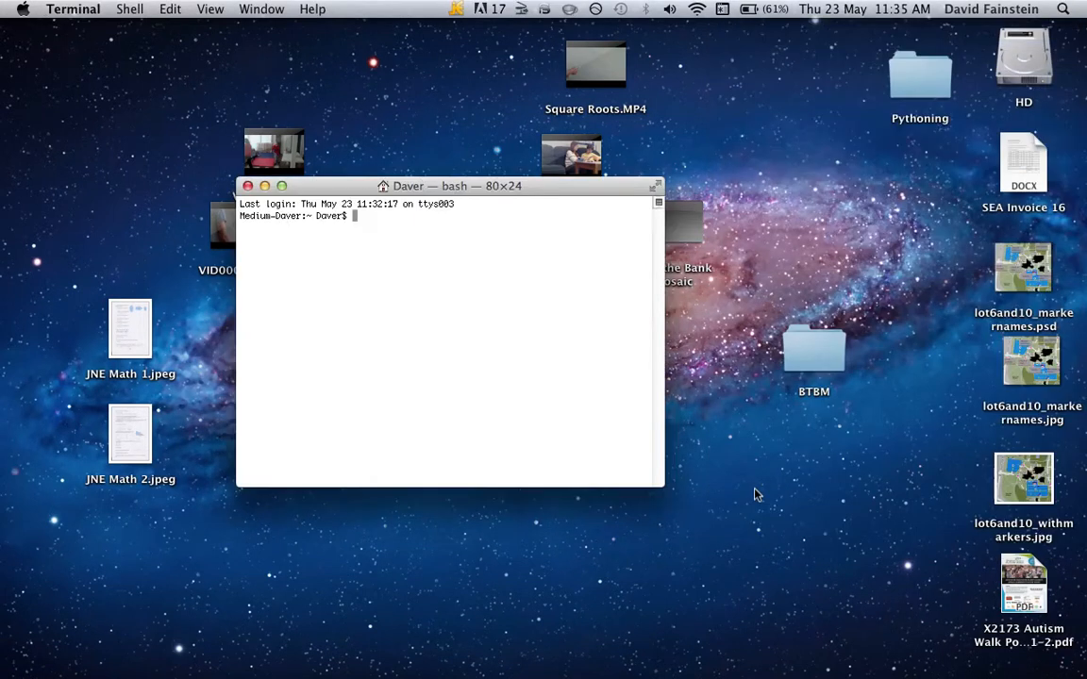
Move the Terminal window up, list the home folder, and cd into Desktop
left_click_drag(448, 185, 443, 177)
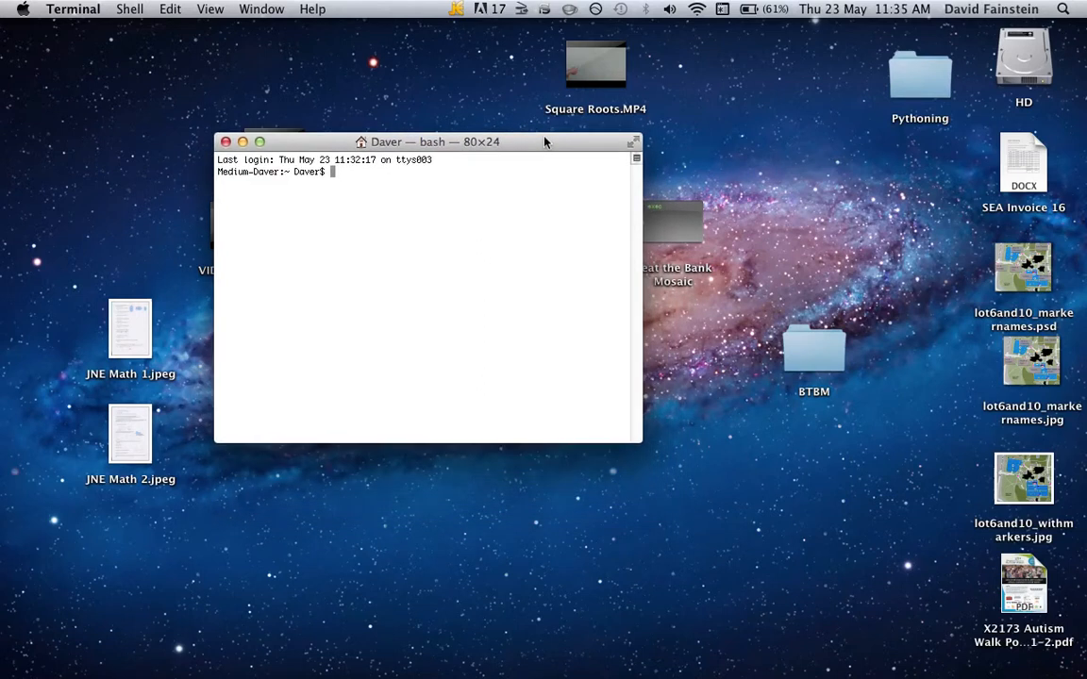
type("ls")
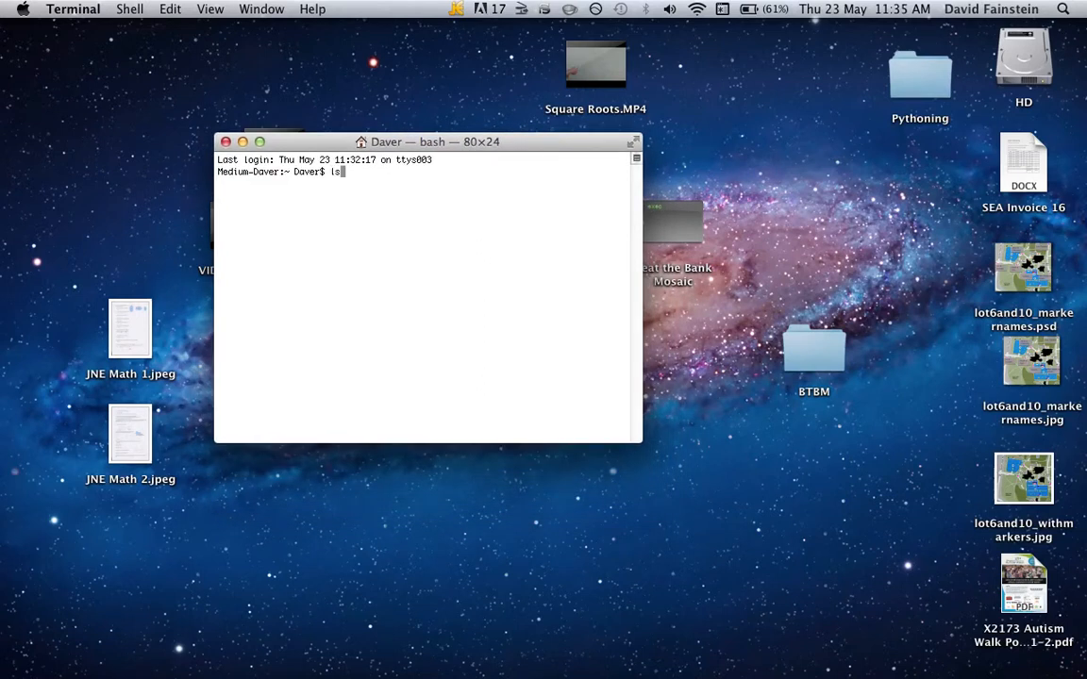
key("Return")
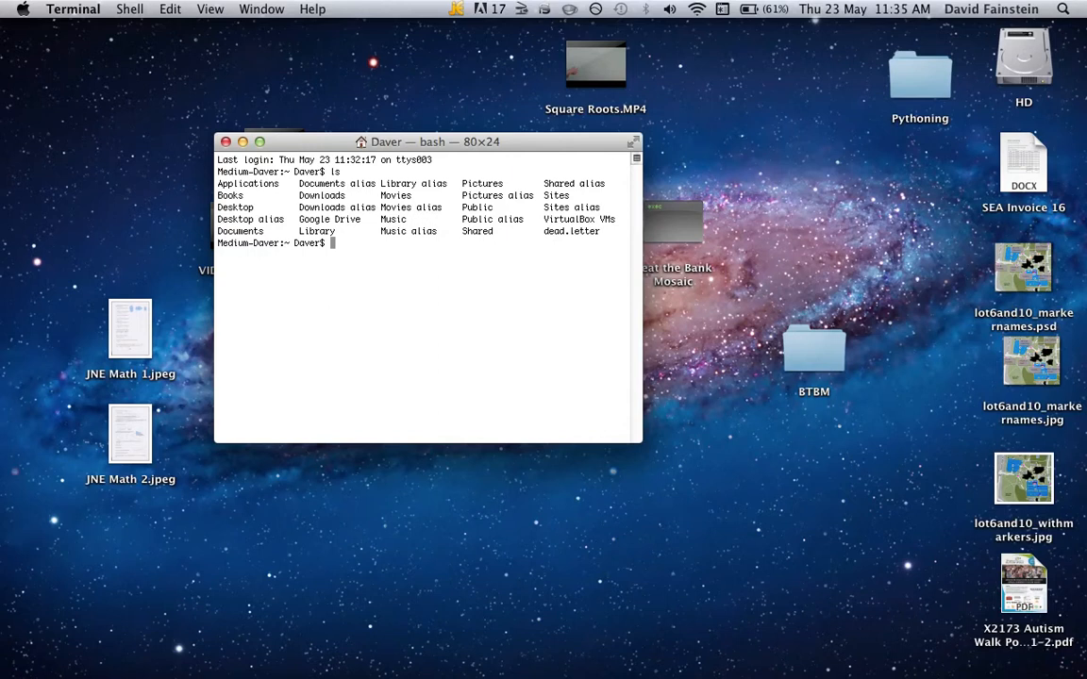
type("cd Desktop")
type("ls")
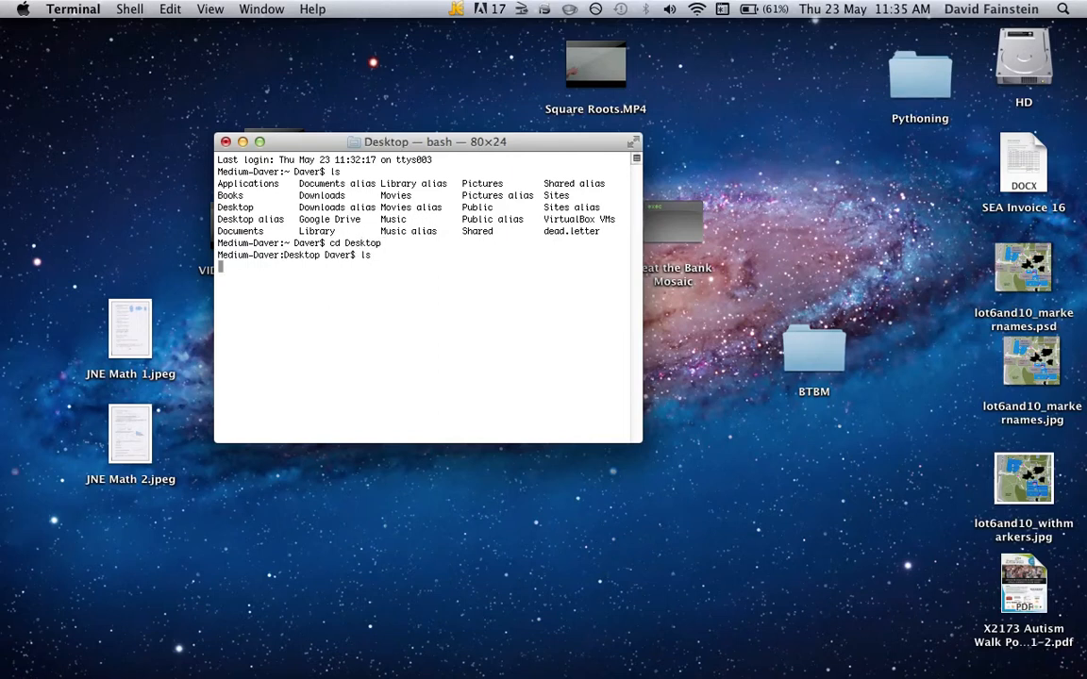
key("Return")
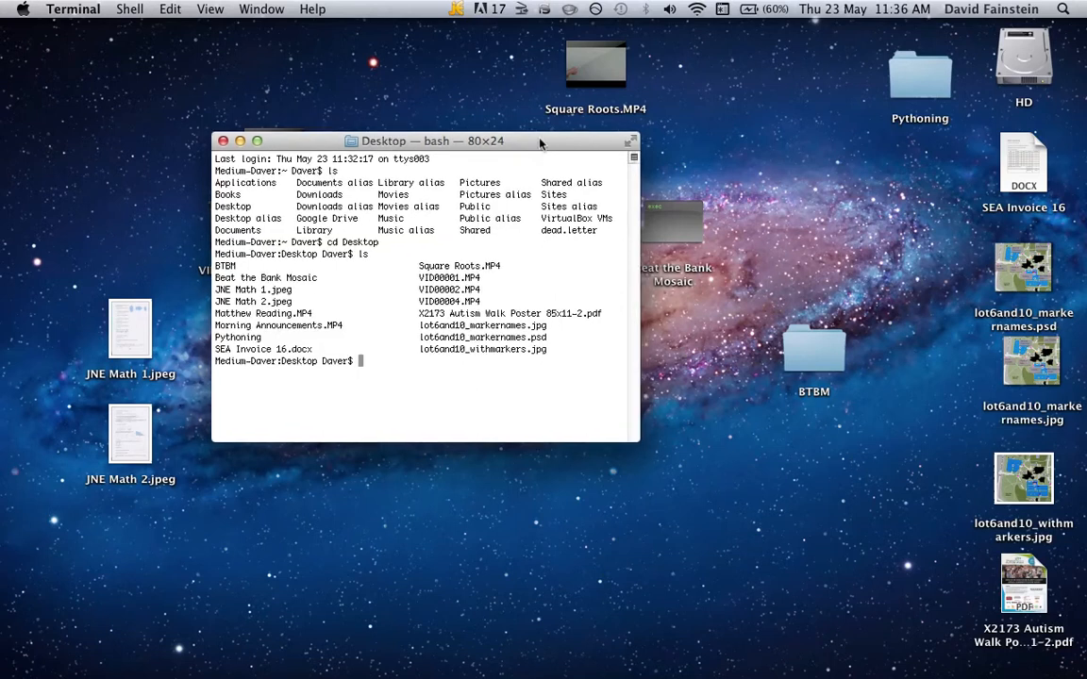
Enlarge the Terminal window and type 'nano testbeat' at the prompt
left_click_drag(424, 141, 378, 104)
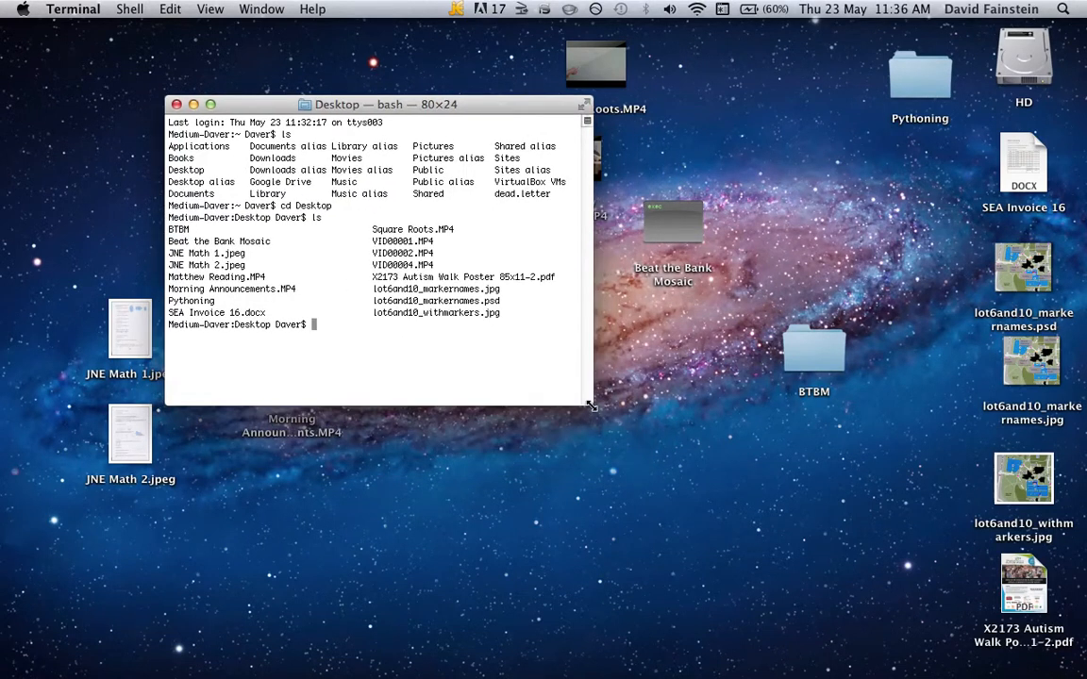
left_click_drag(591, 405, 871, 557)
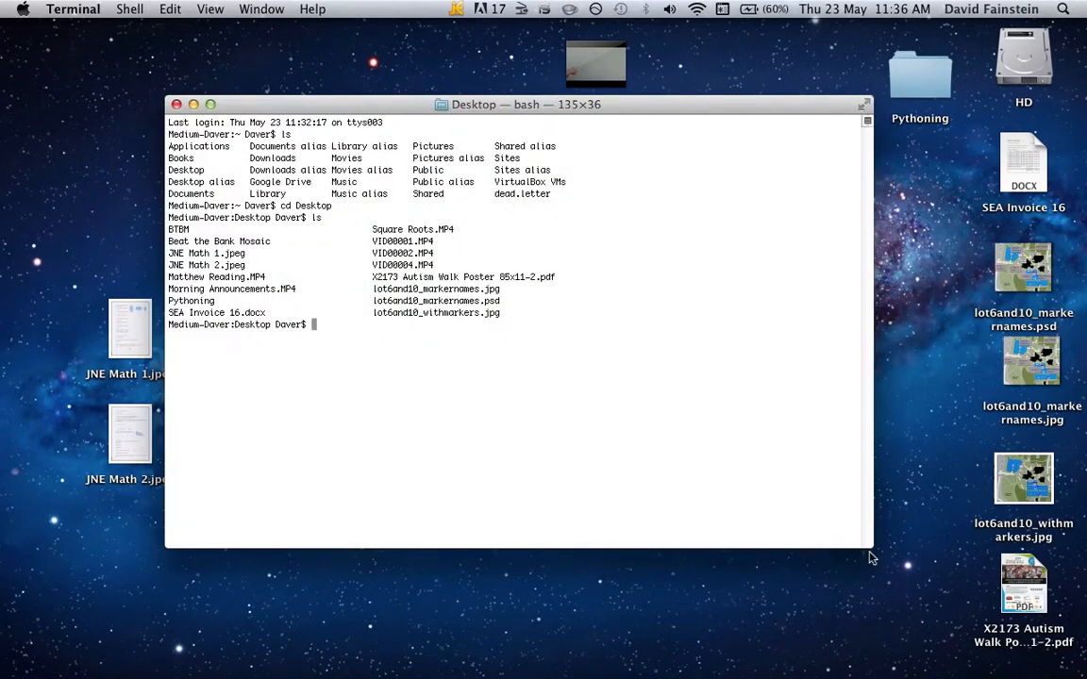
type("nan")
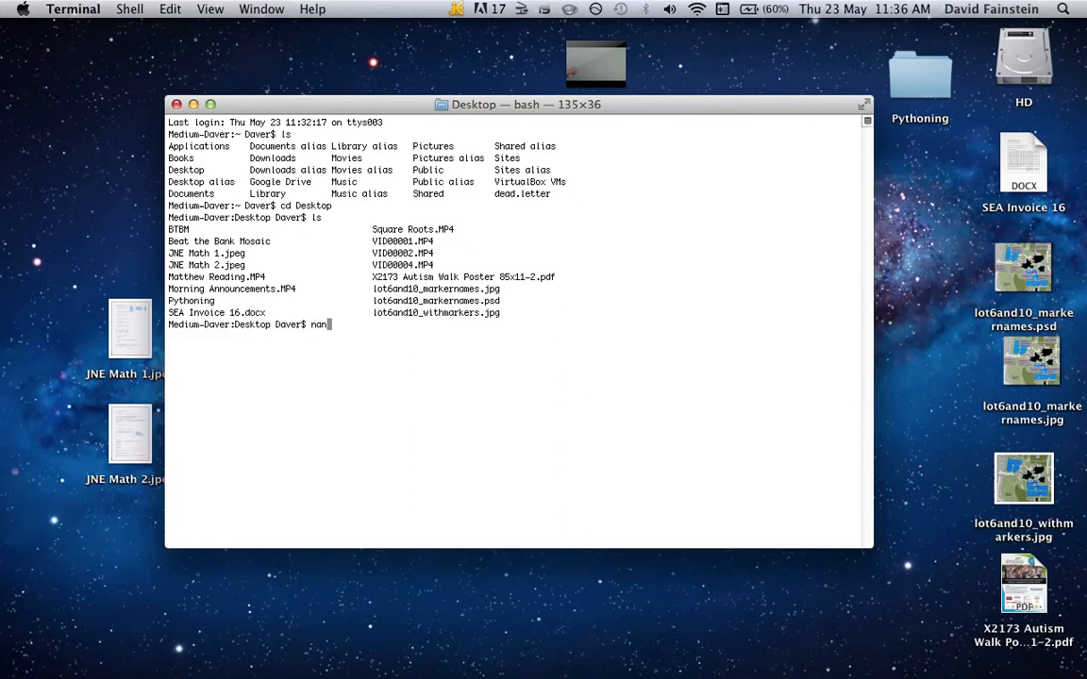
type("o")
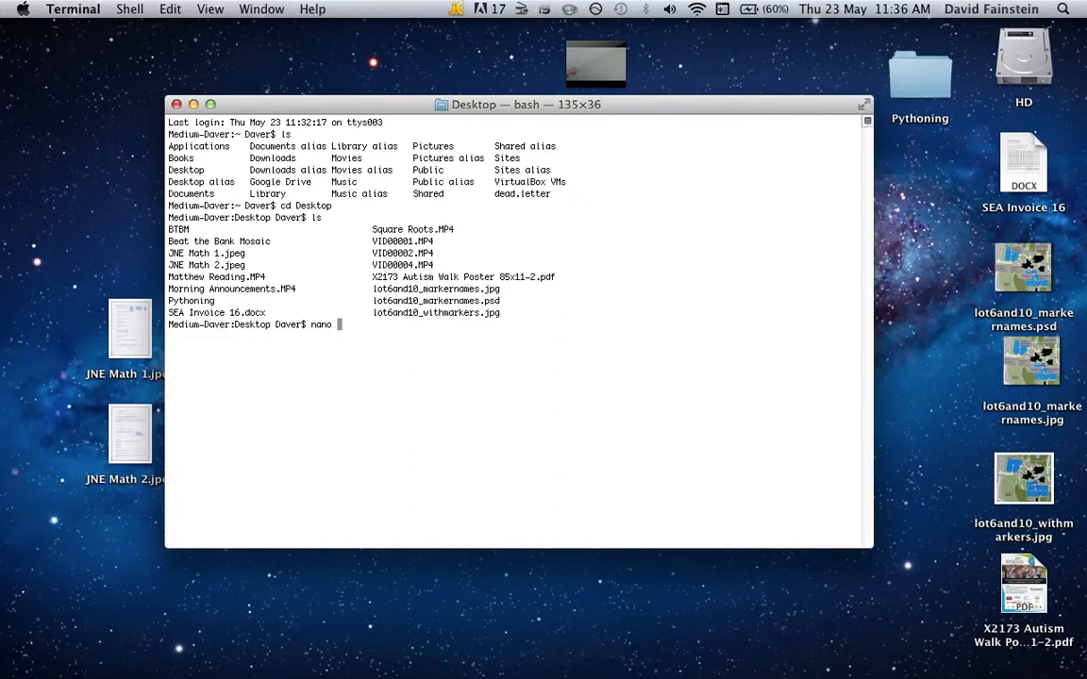
type("test")
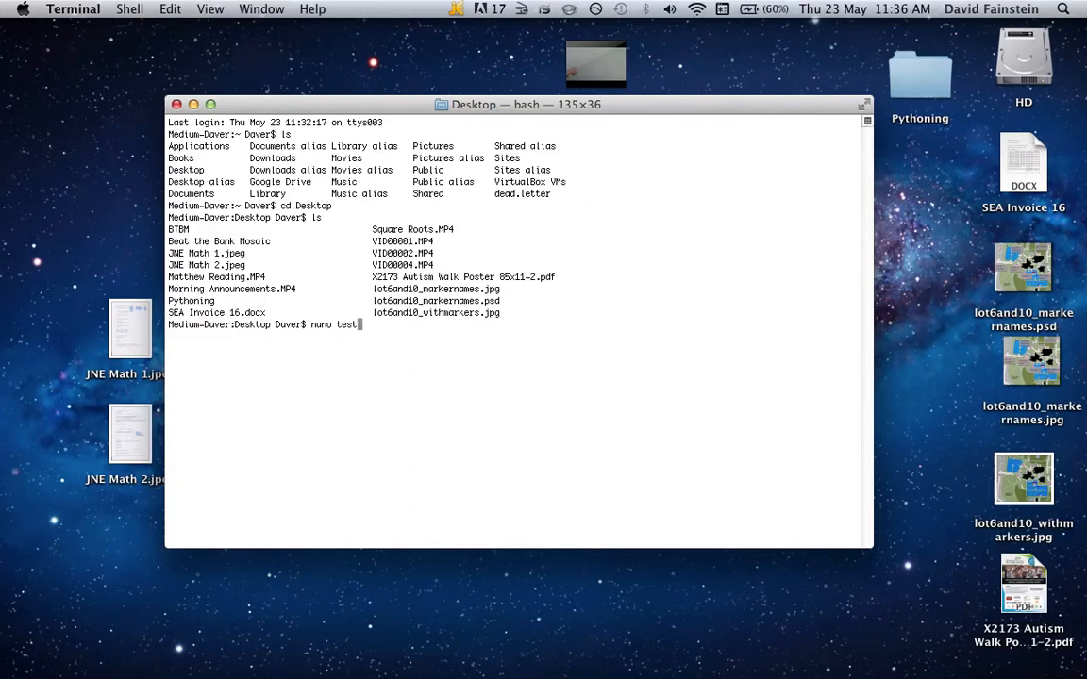
type("beat")
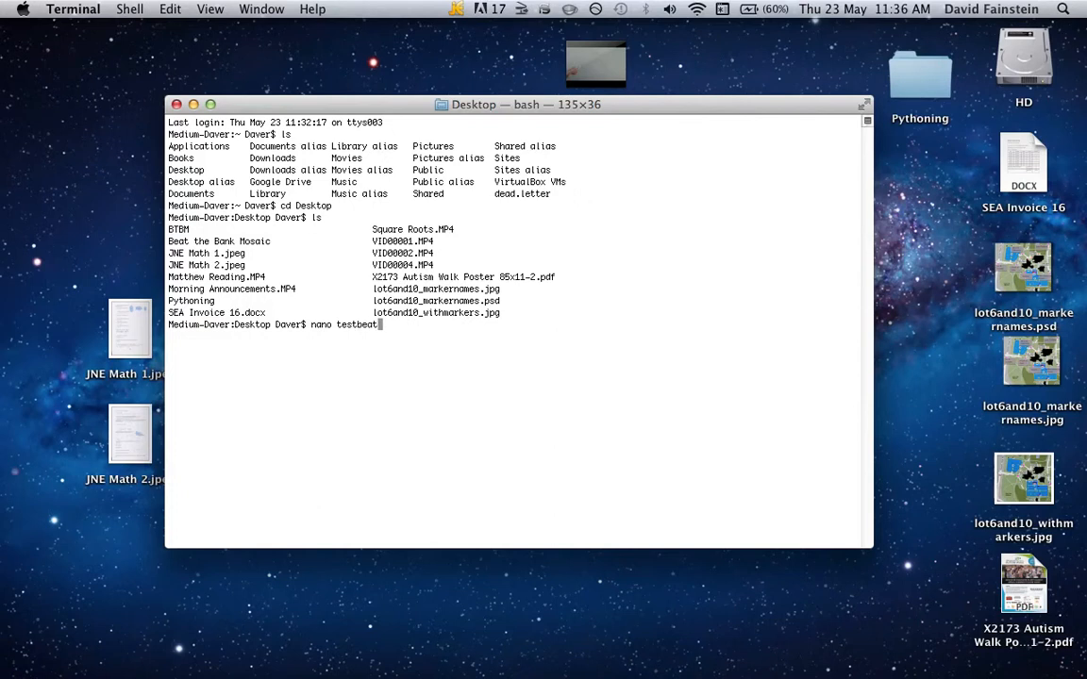
Create testbeat in nano and start its first line with 'cd ~/Desktop/'
key("Return")
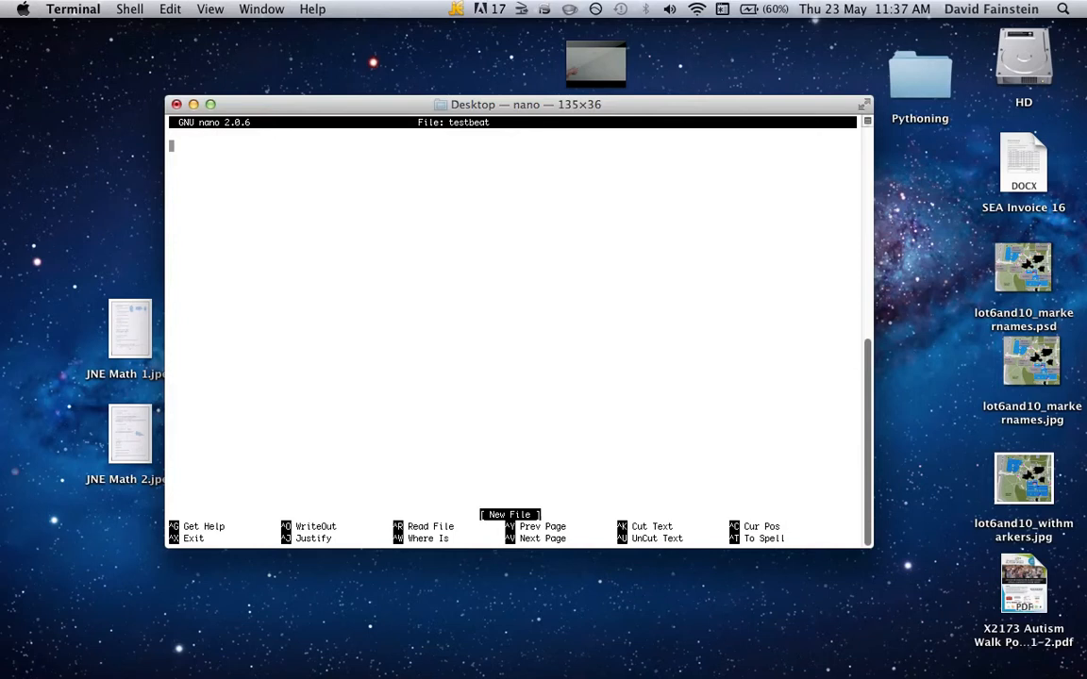
type("cd")
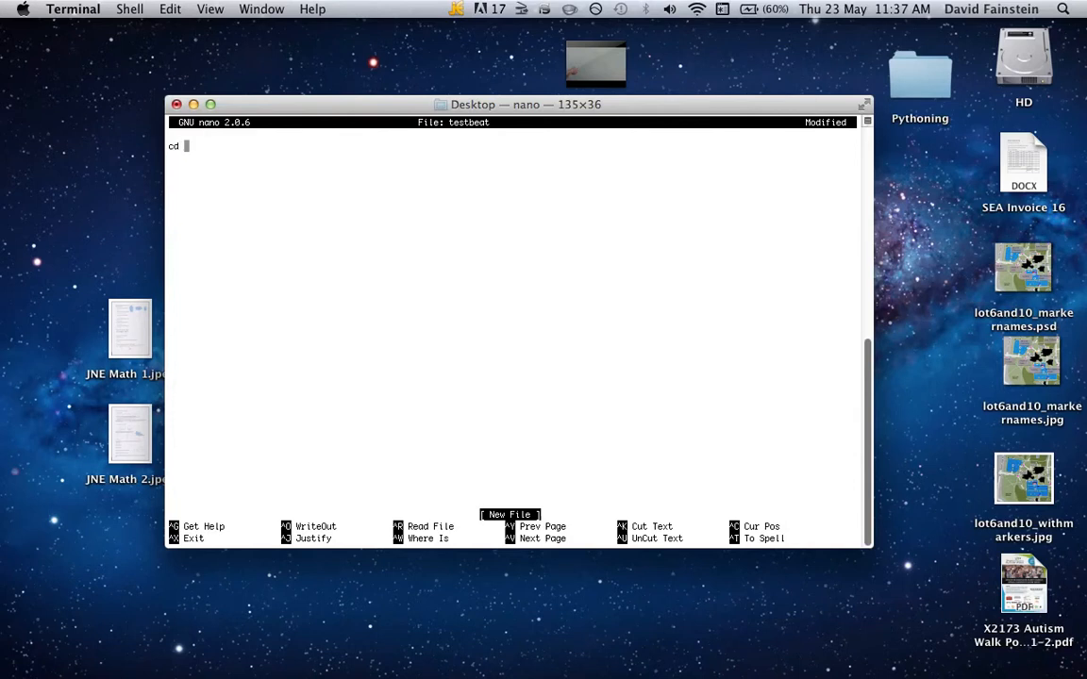
type("~")
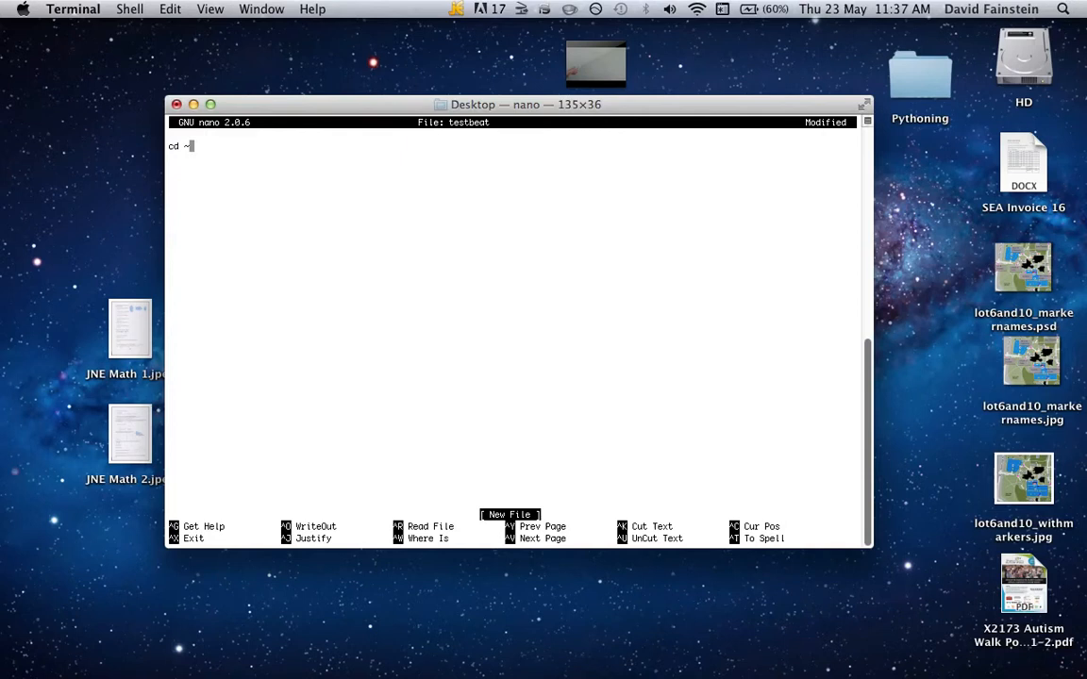
type("/")
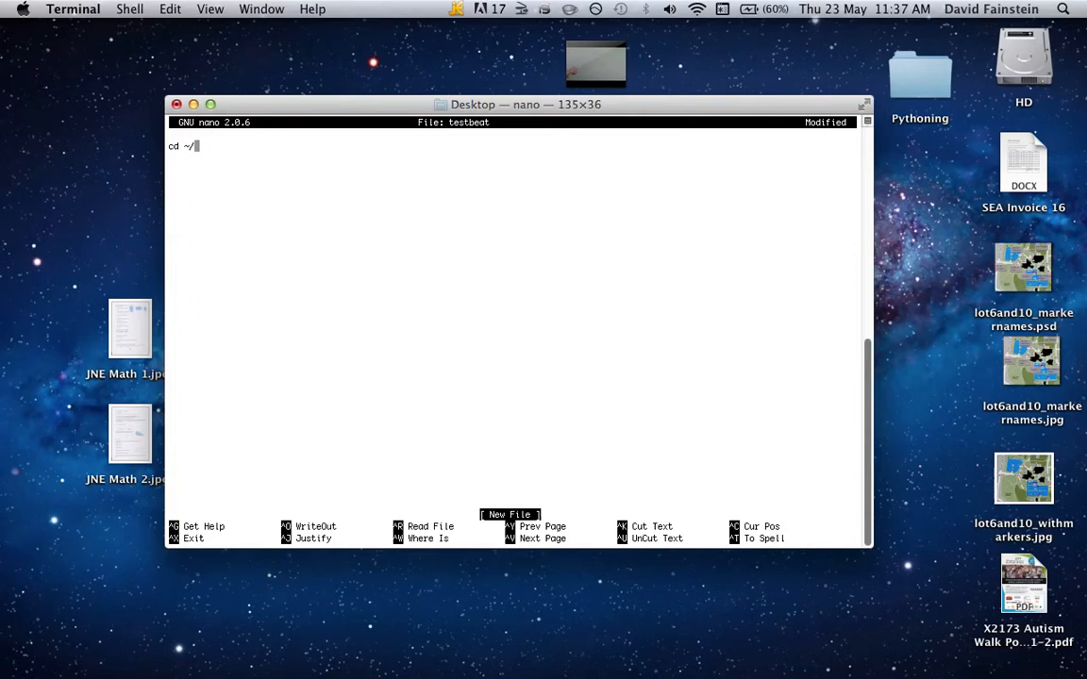
type("Desktop")
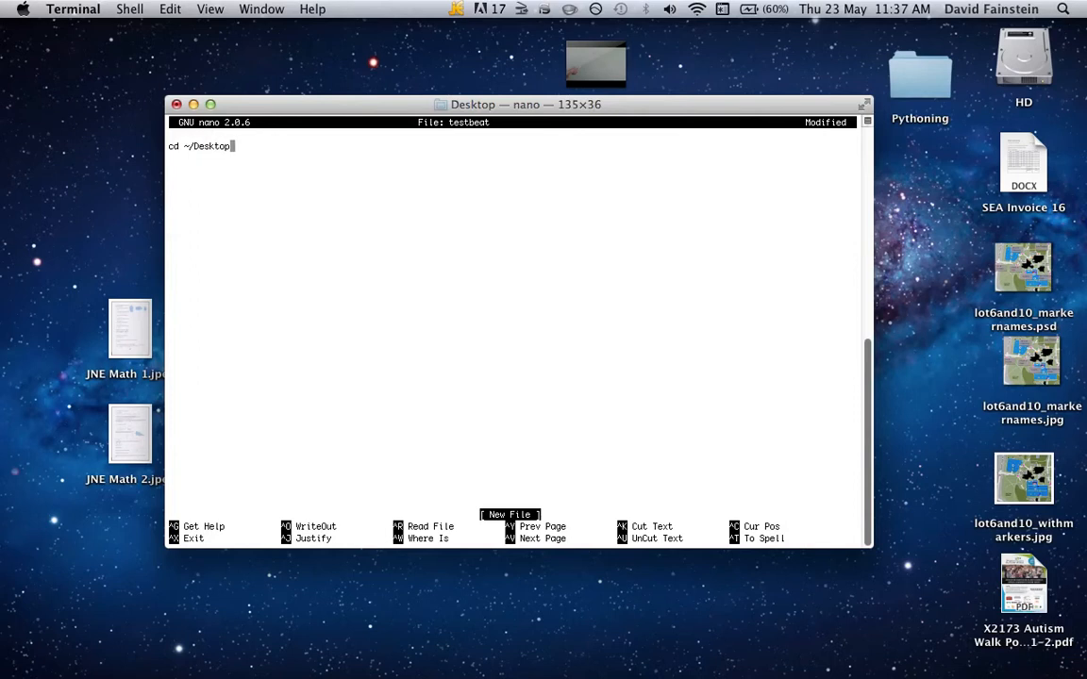
type("/")
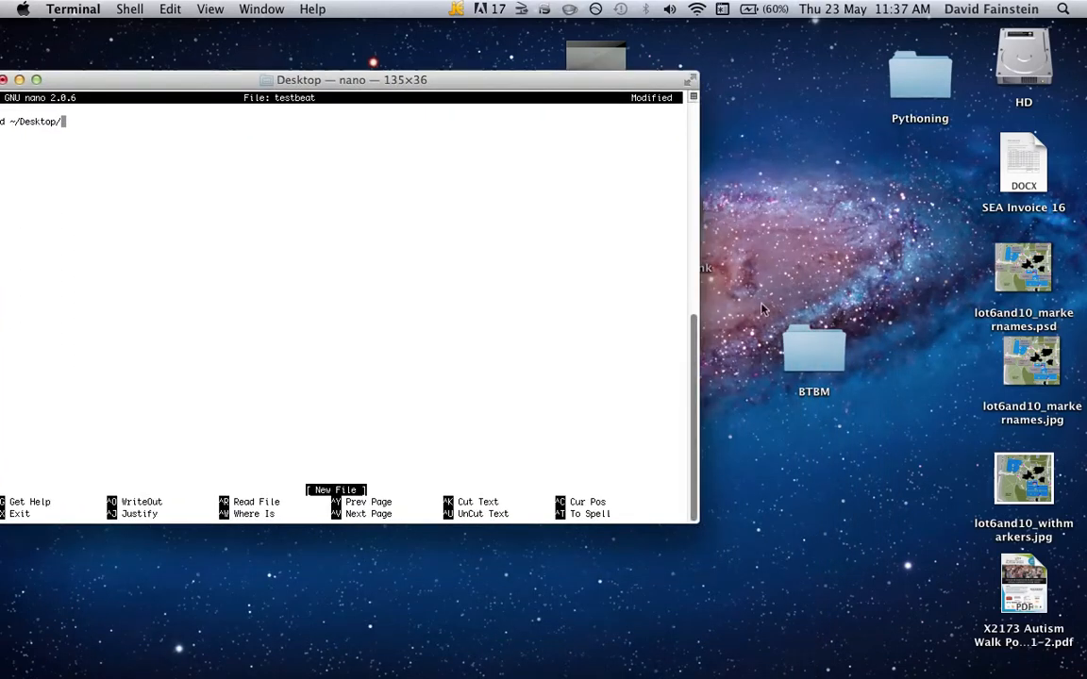
Verify the BTBM folder in Finder, finish 'cd ~/Desktop/BTBM', and type 'python BtBM.py'
double_click(813, 354)
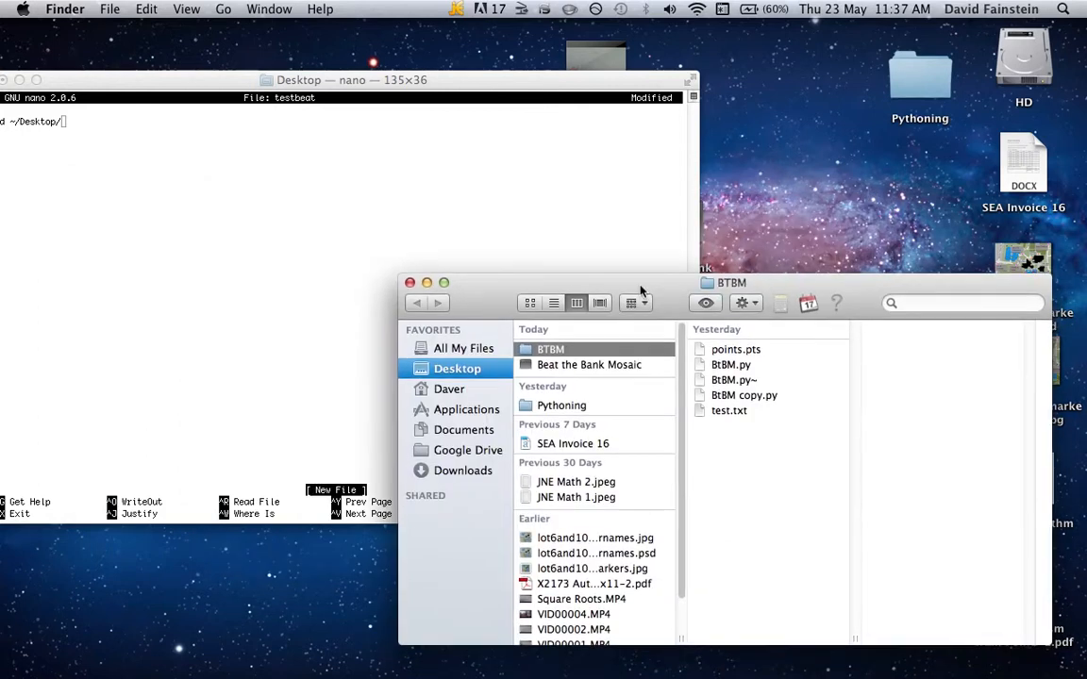
mouse_move(510, 102)
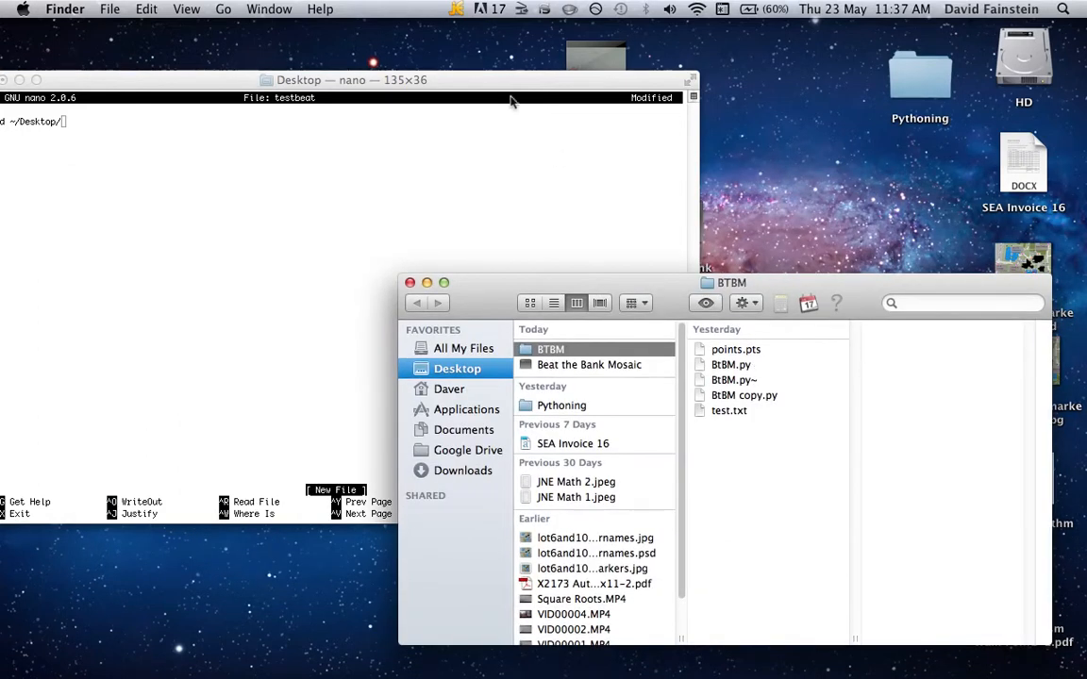
left_click(378, 62)
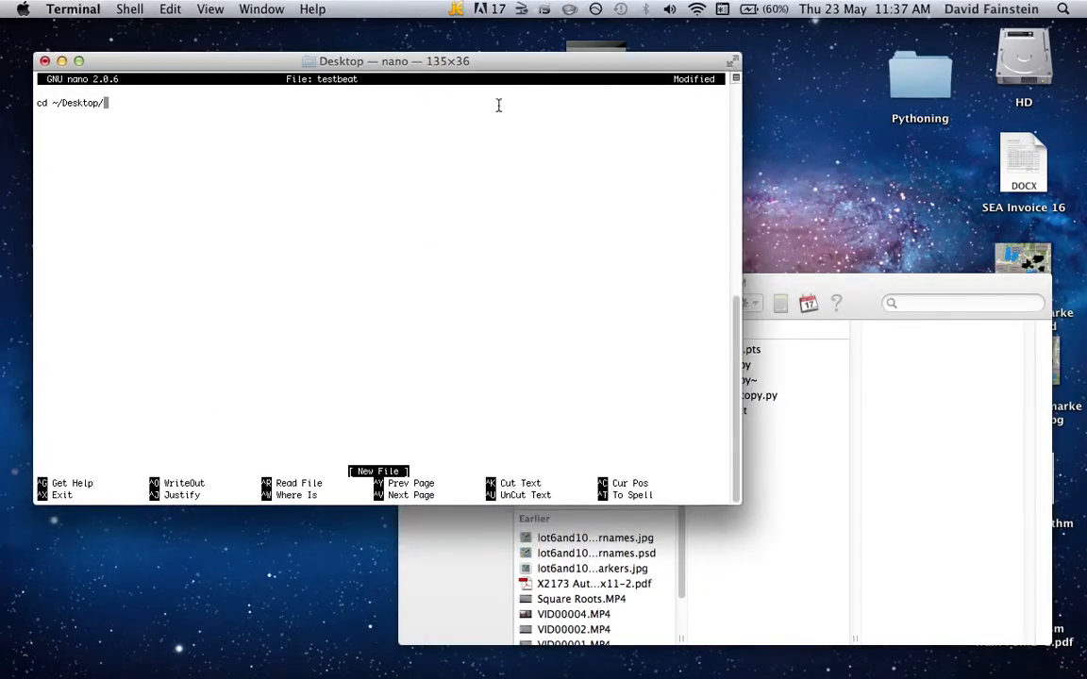
type("BTBM")
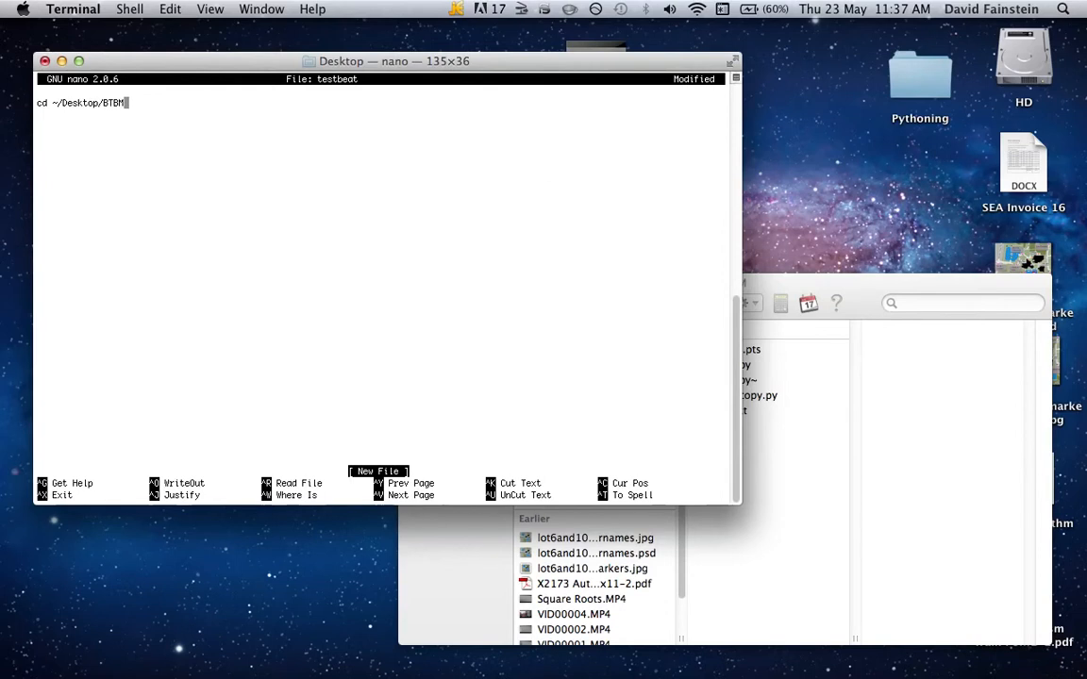
type("/")
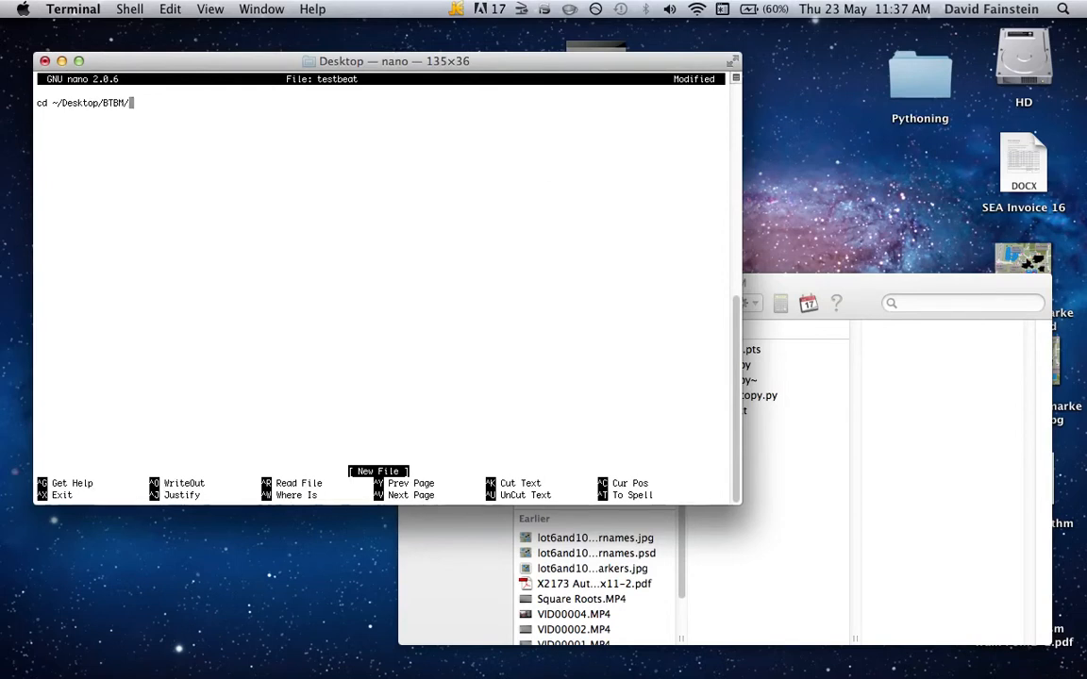
key("Backspace")
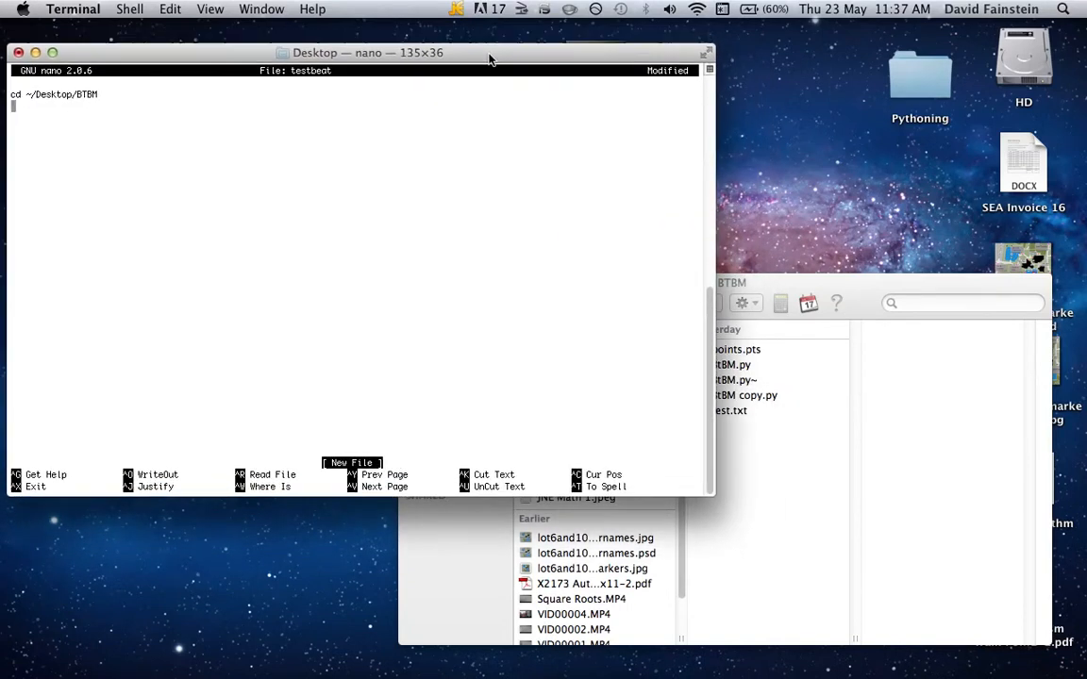
type("python")
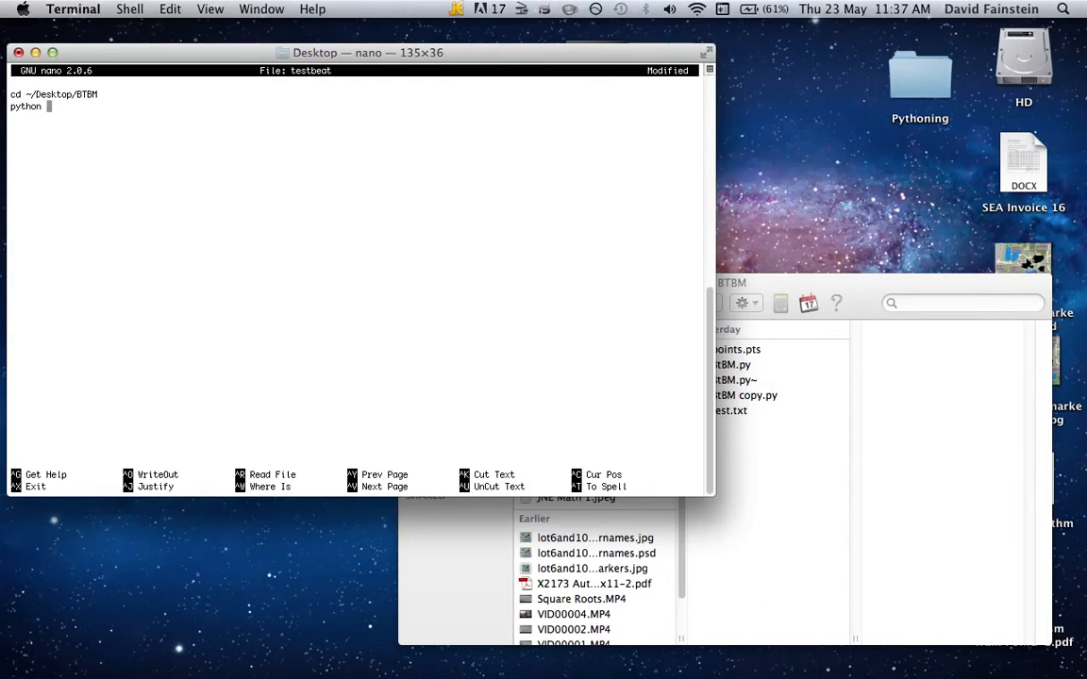
type("BtBM.py")
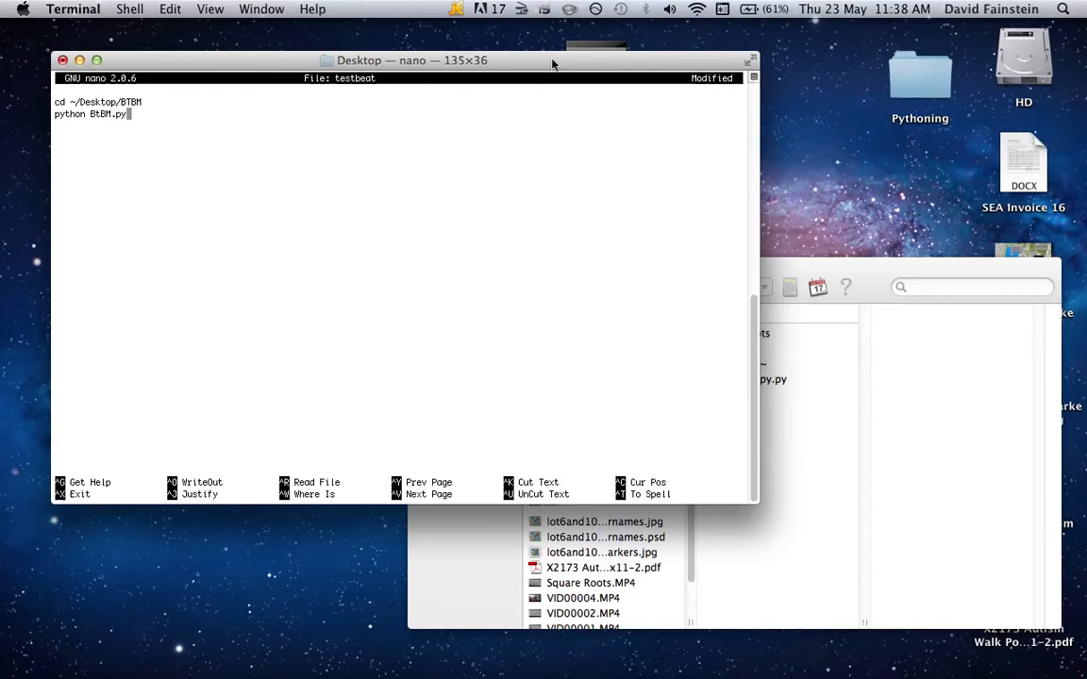
Exit nano with Ctrl+X and answer Y to save testbeat
key("ctrl+x")
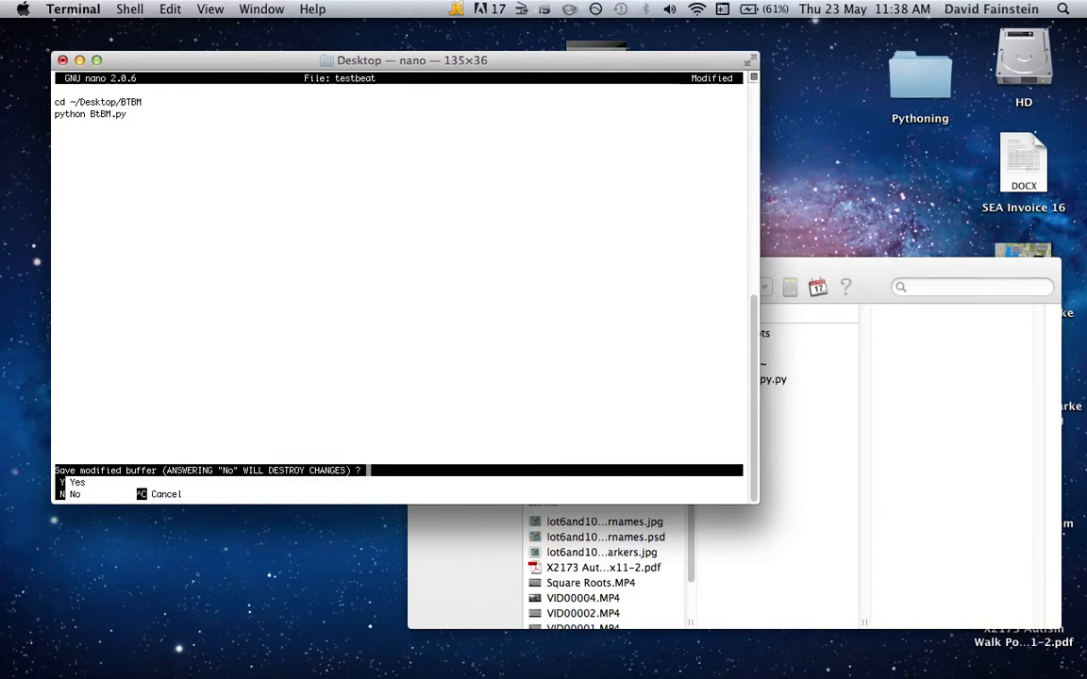
key("y")
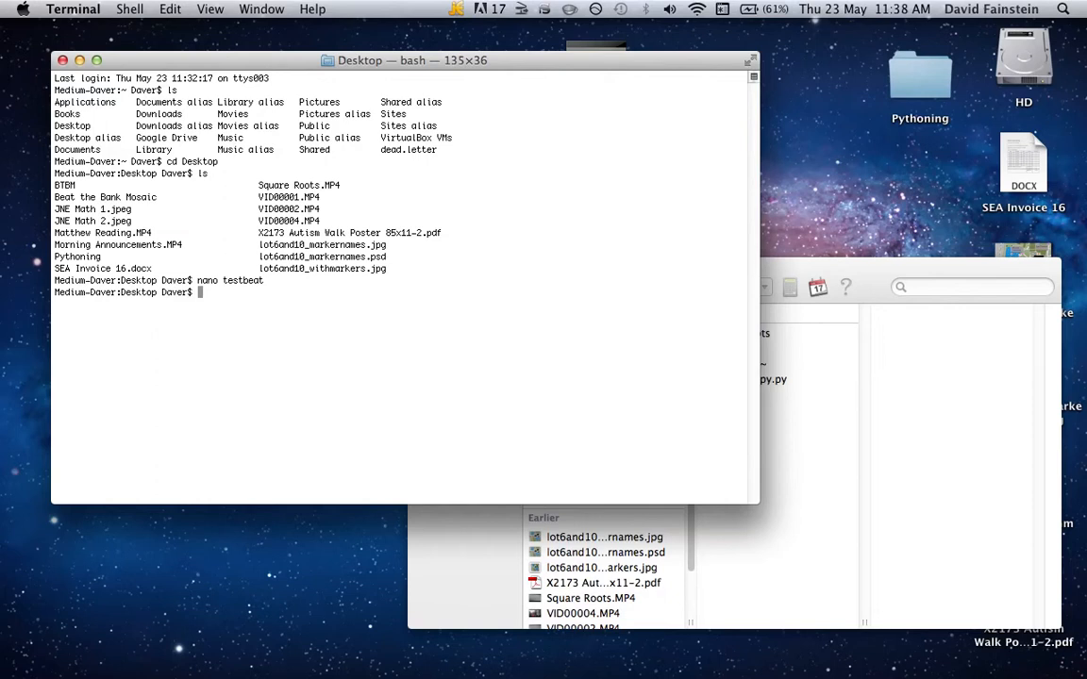
mouse_move(858, 271)
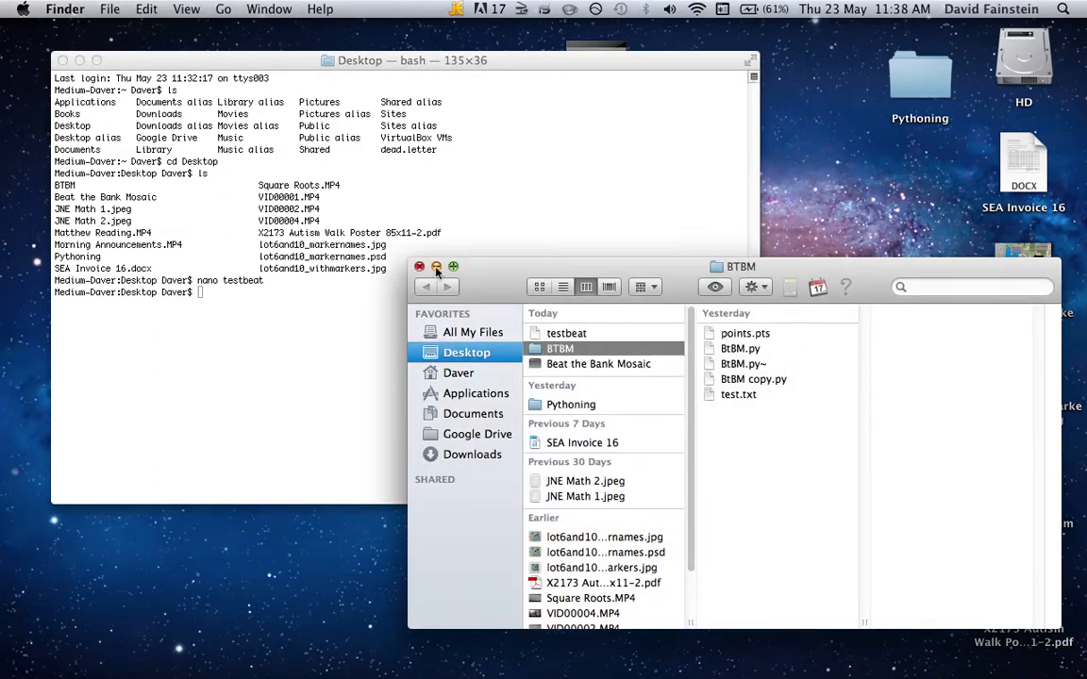
Hide Terminal, check testbeat's two lines in TextEdit, and reposition the BTBM folder window
left_click(420, 266)
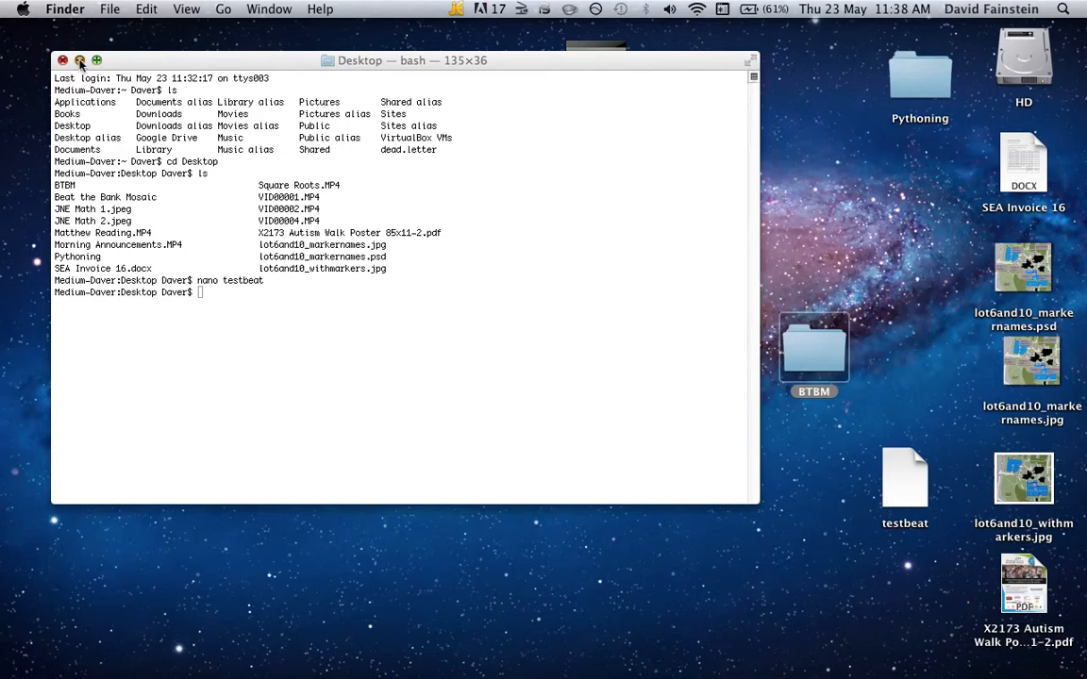
left_click(62, 61)
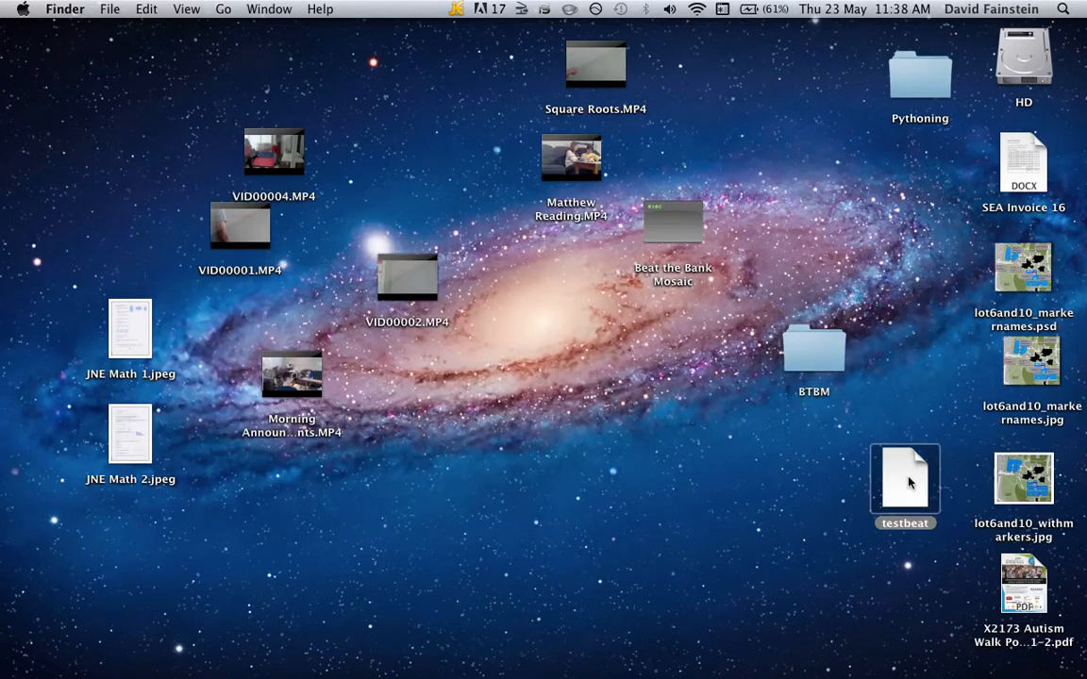
double_click(905, 478)
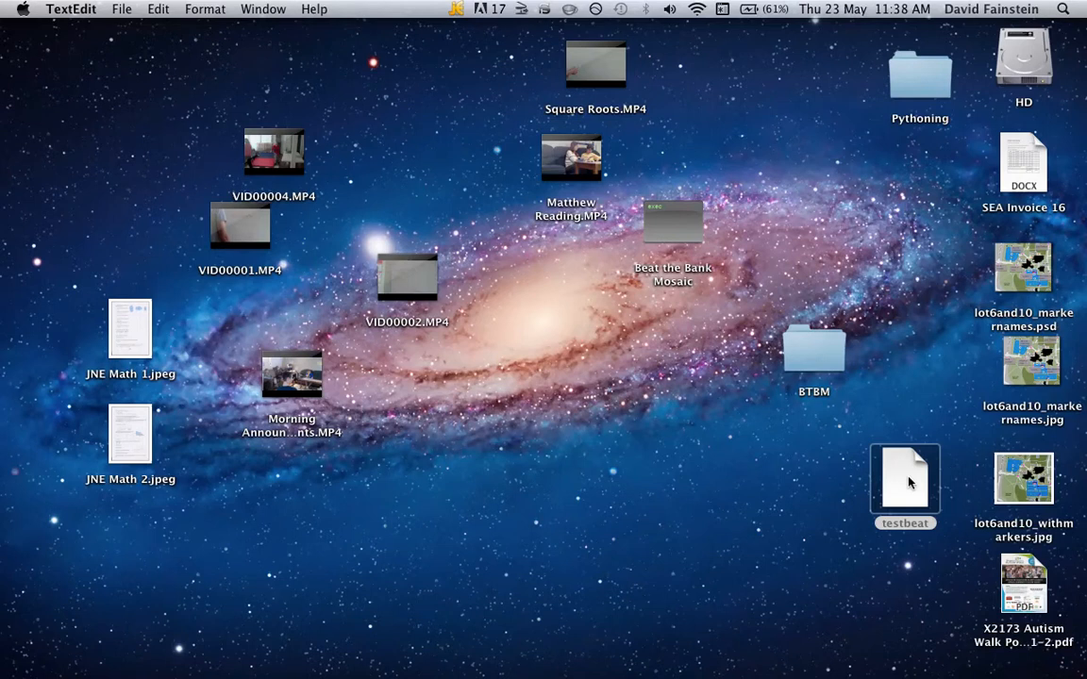
double_click(905, 479)
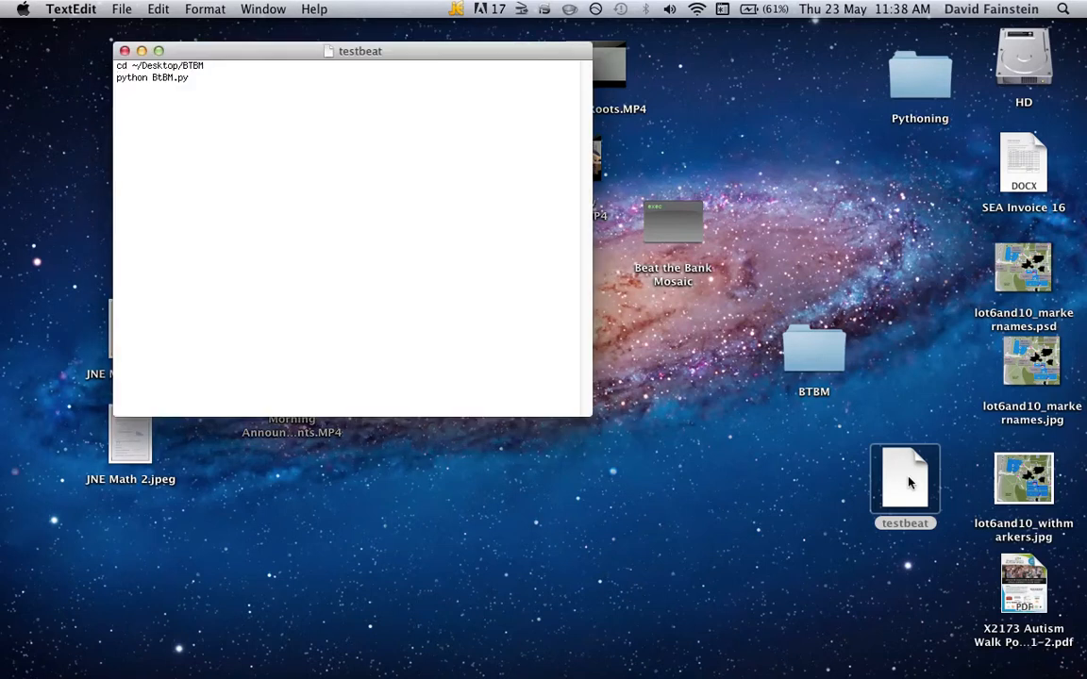
mouse_move(793, 436)
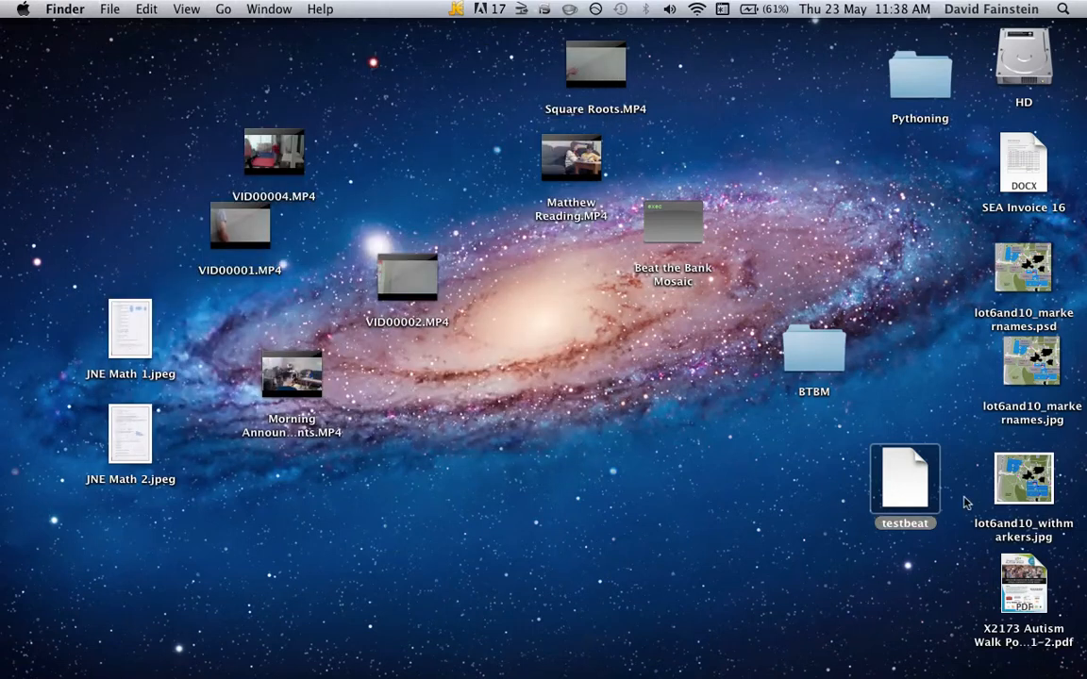
mouse_move(962, 646)
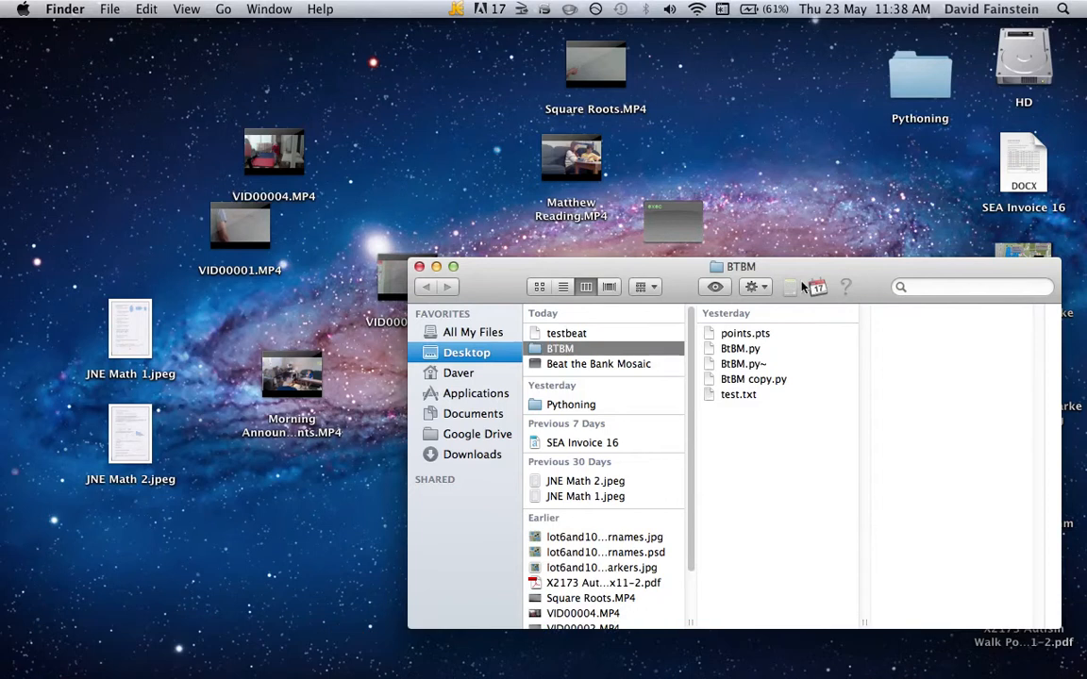
left_click_drag(740, 266, 563, 349)
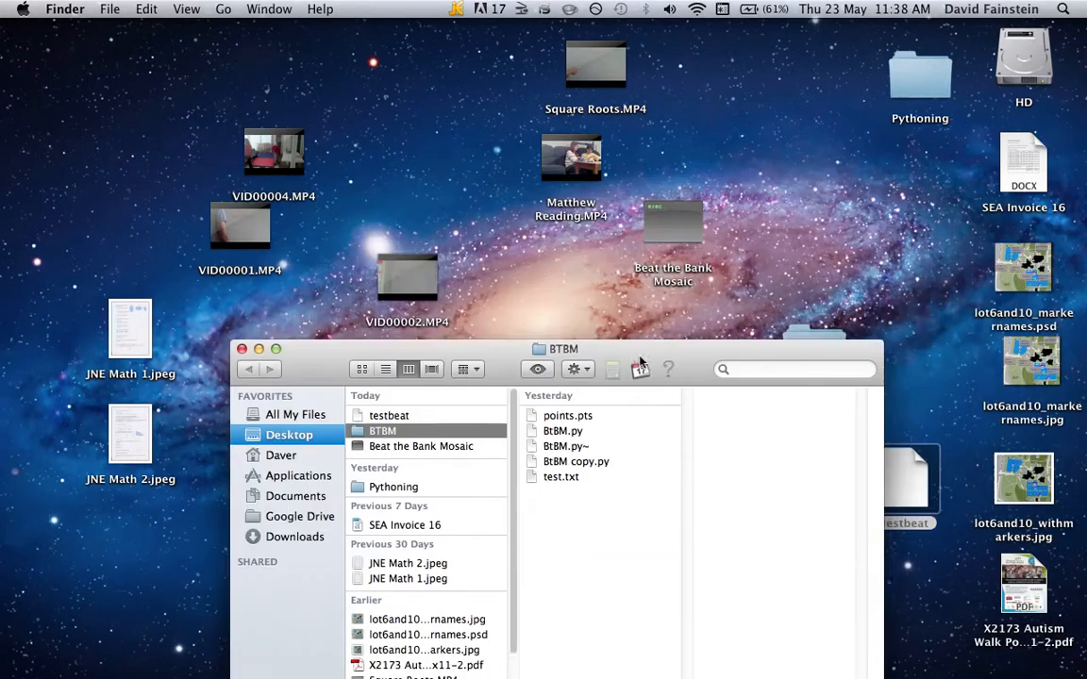
left_click_drag(564, 349, 573, 224)
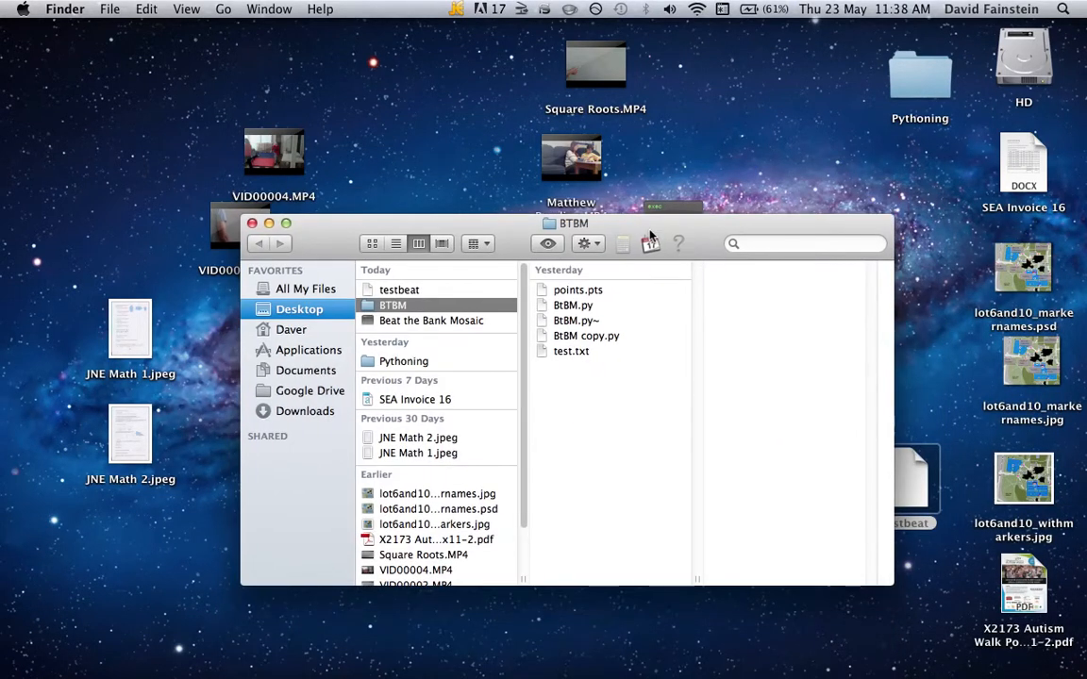
mouse_move(962, 637)
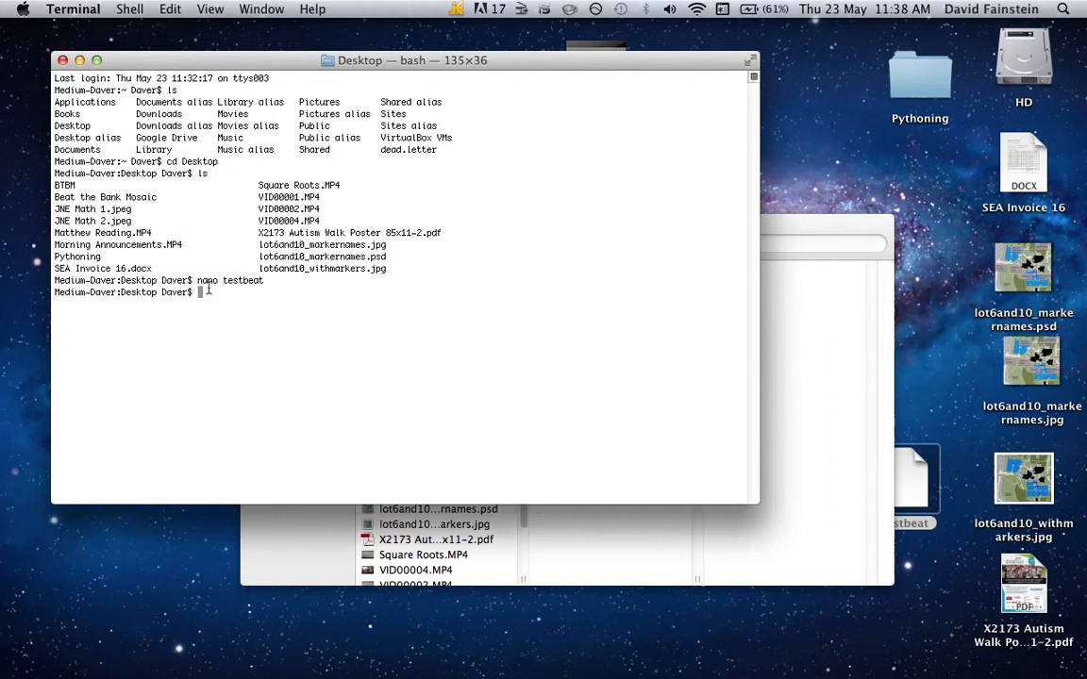
List the Desktop files in Terminal to confirm testbeat is there
type("ls")
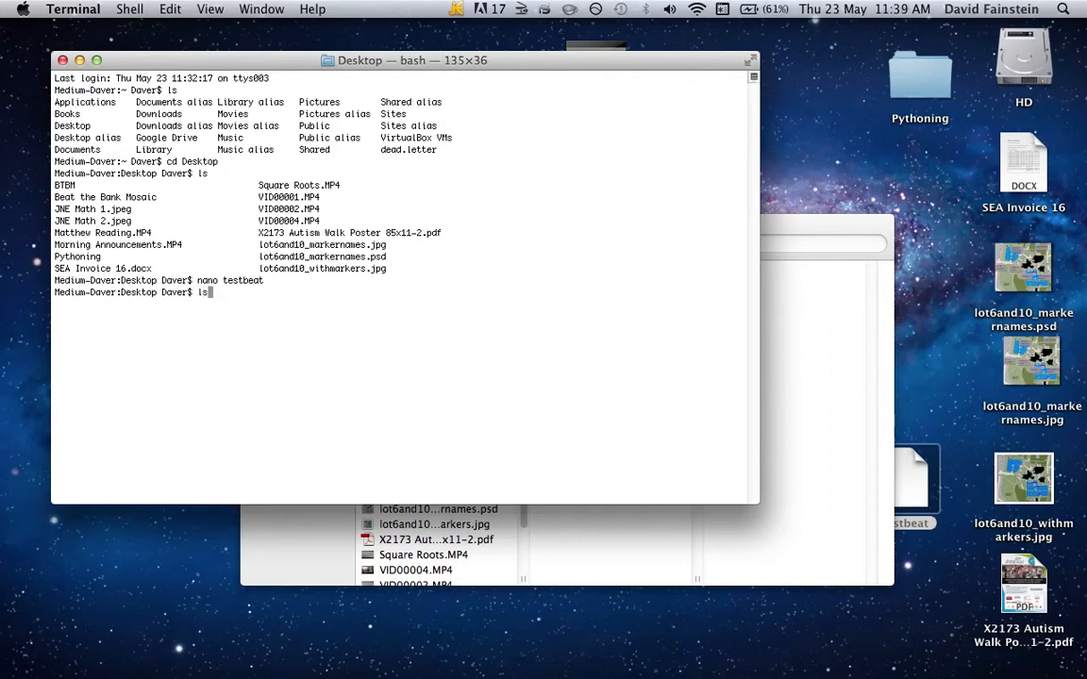
key("Return")
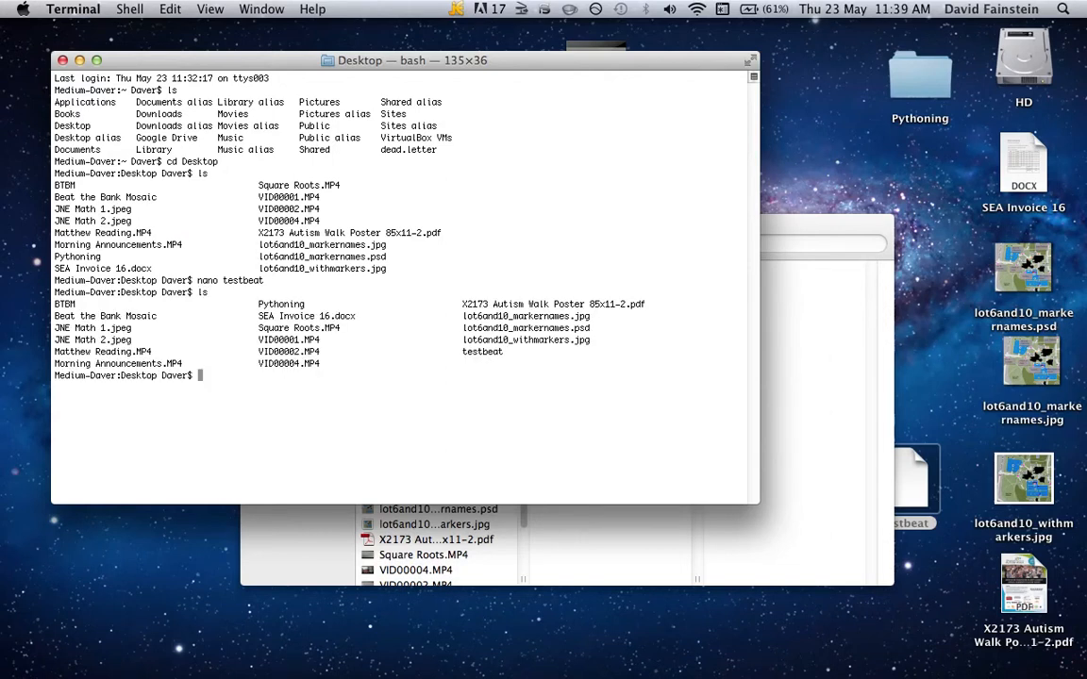
double_click(482, 352)
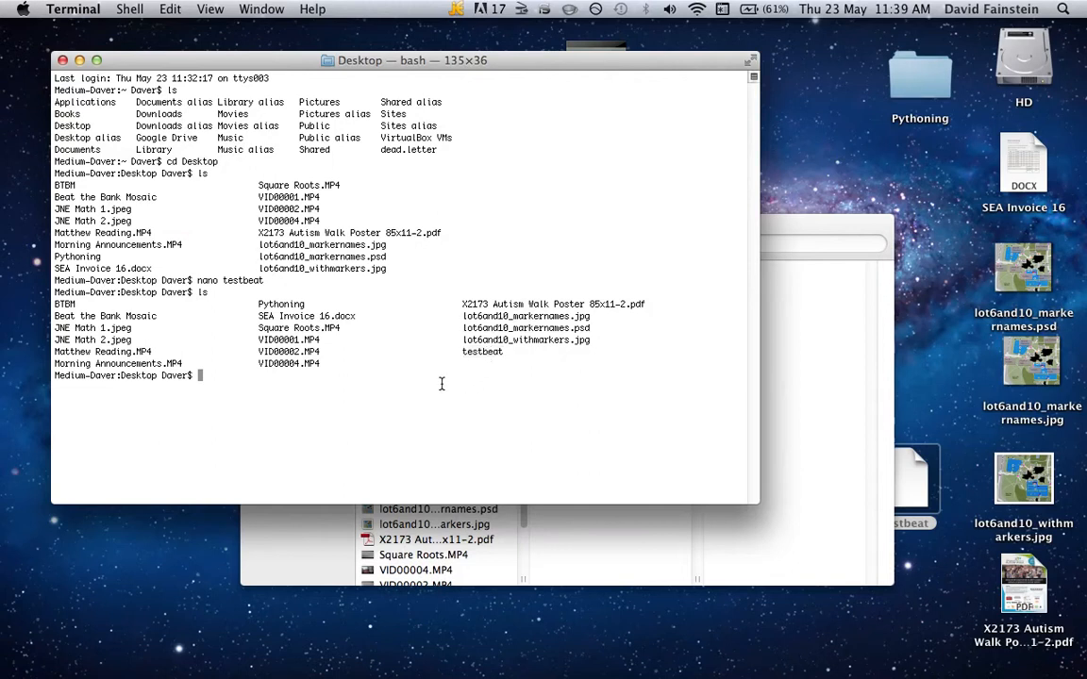
Make testbeat executable with 'chmod +x testbeat'
type("chm")
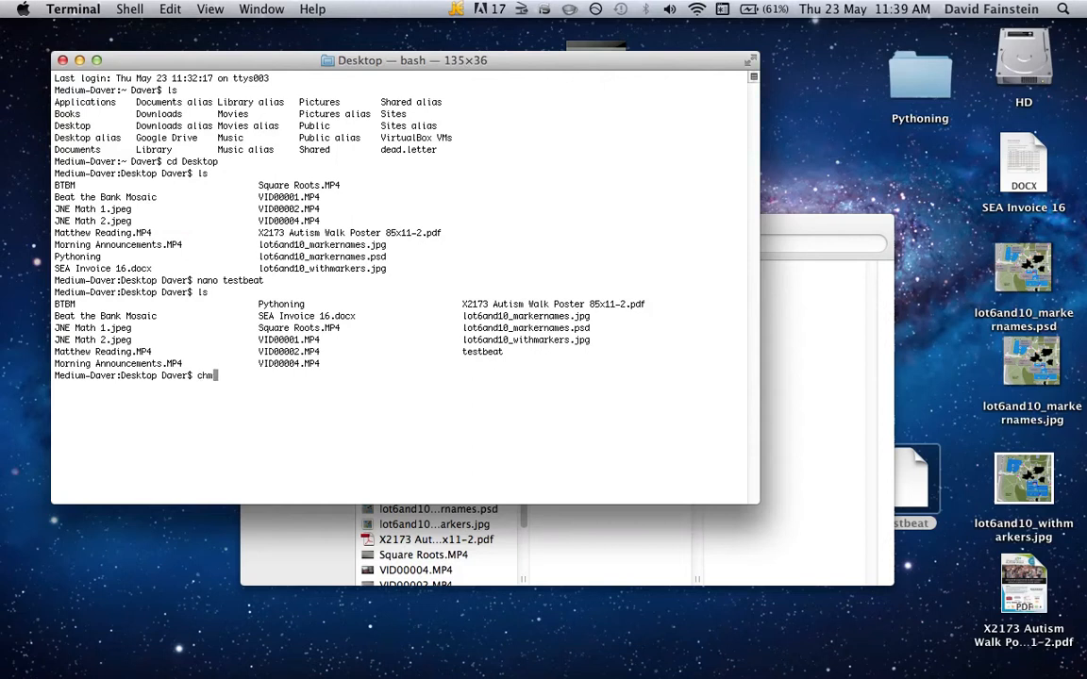
type("od")
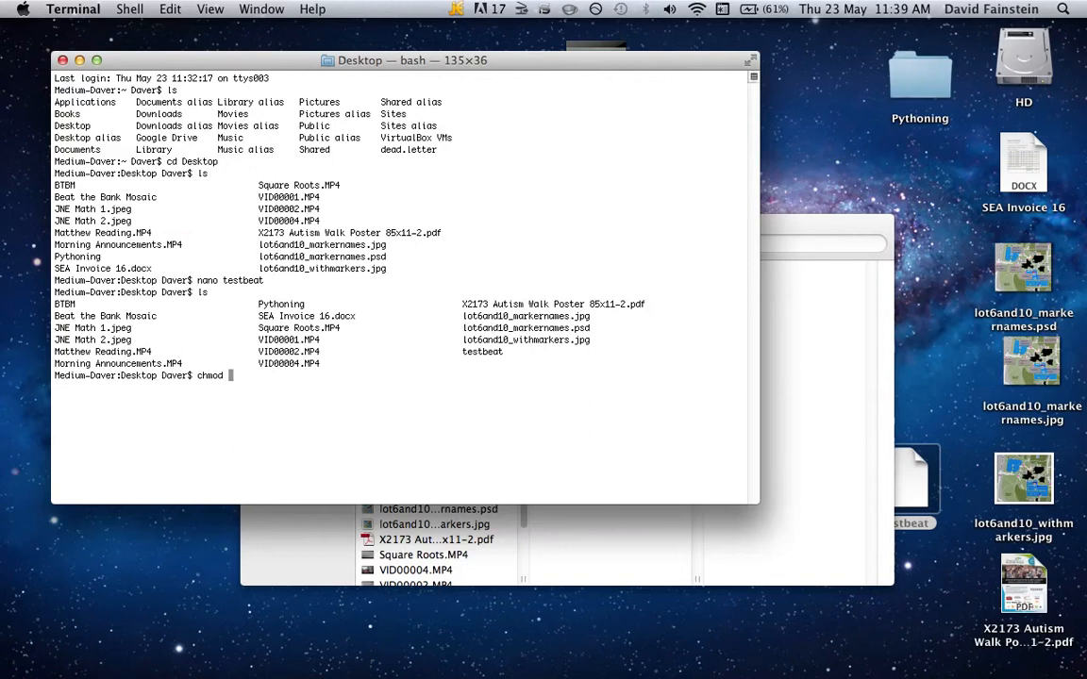
type("+x")
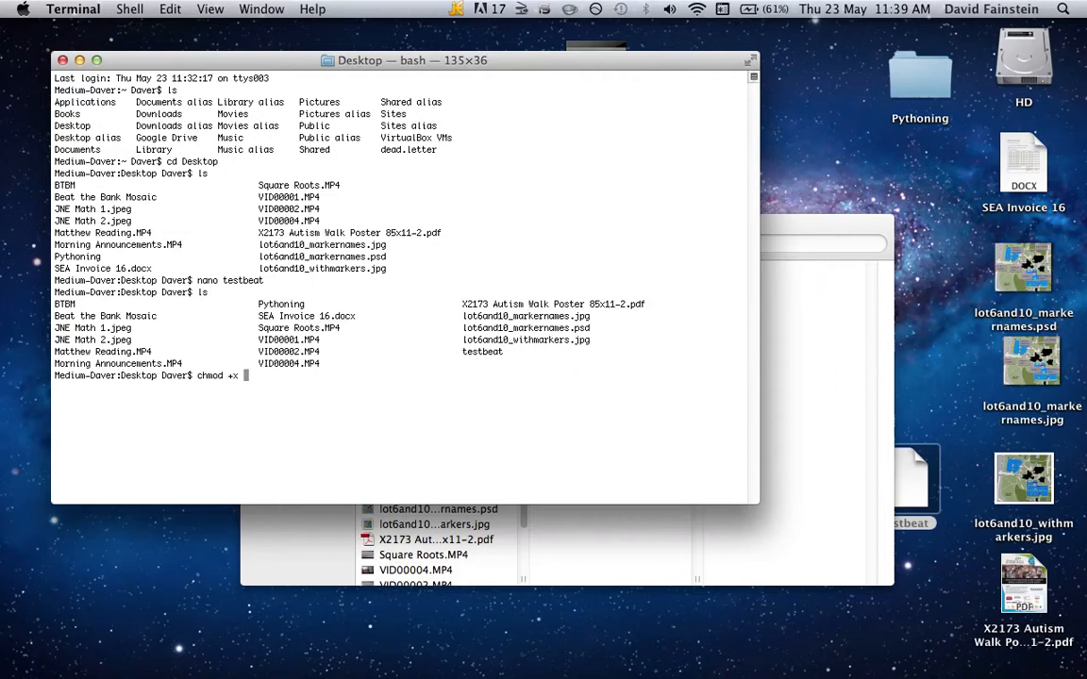
type("testbeat")
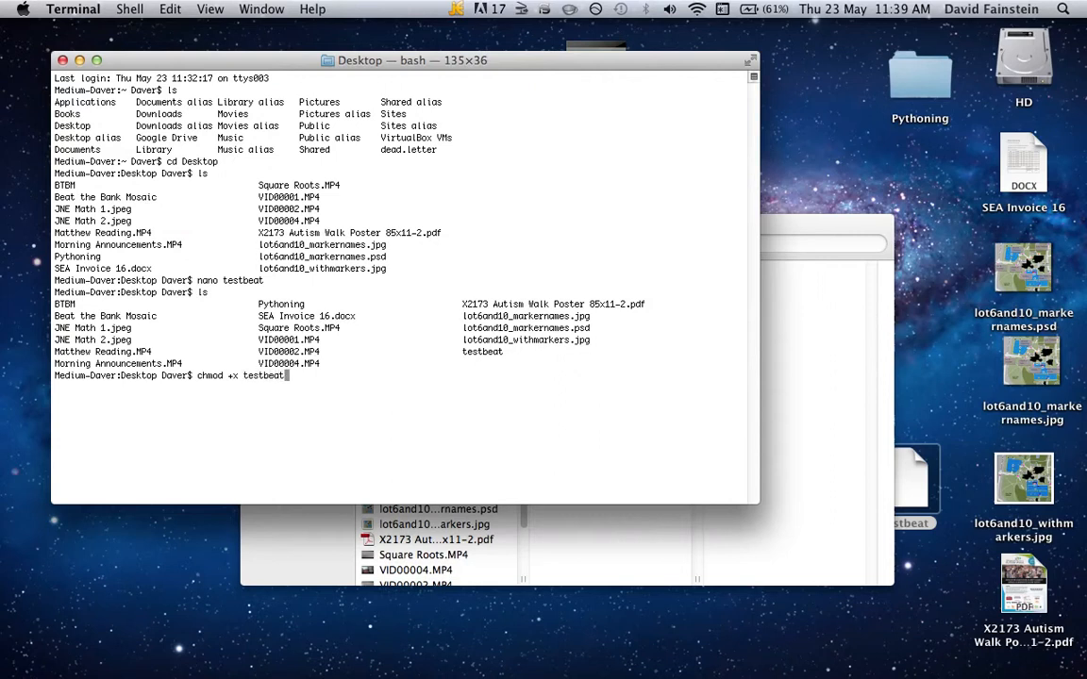
key("Return")
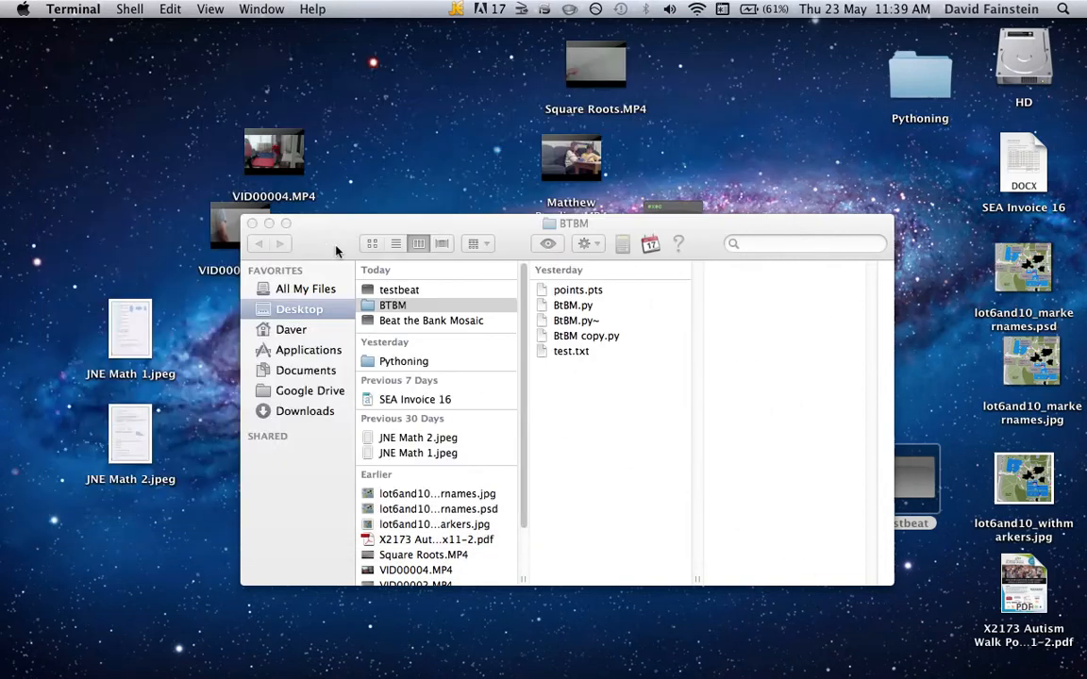
Close the BTBM folder window and hide Terminal to show testbeat's executable icon
left_click(252, 224)
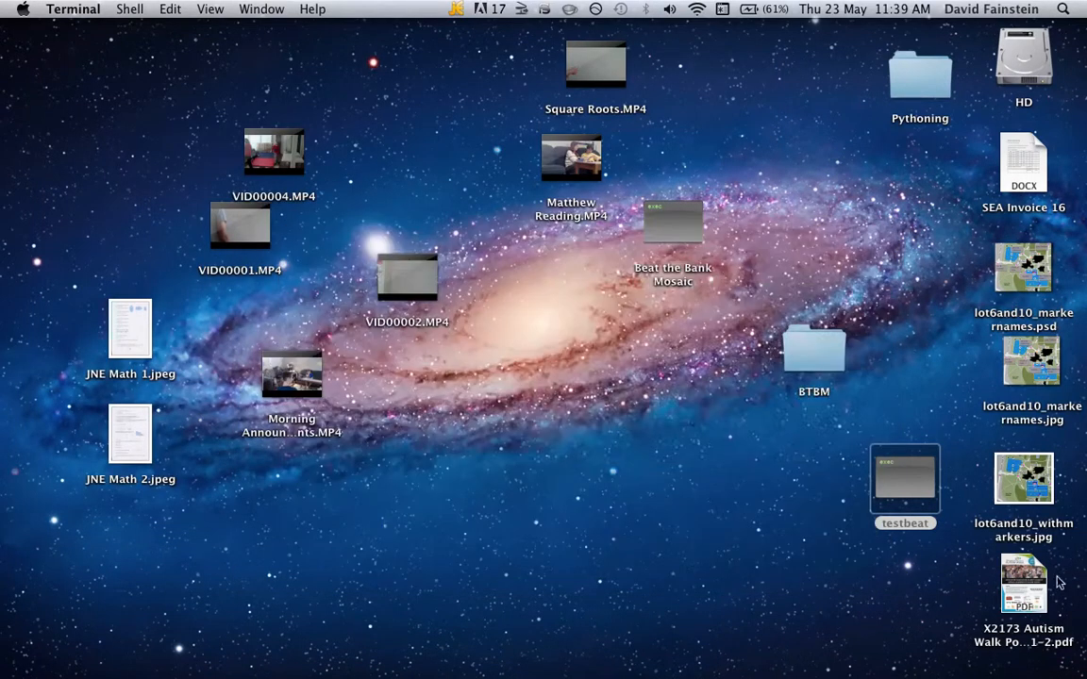
left_click(904, 477)
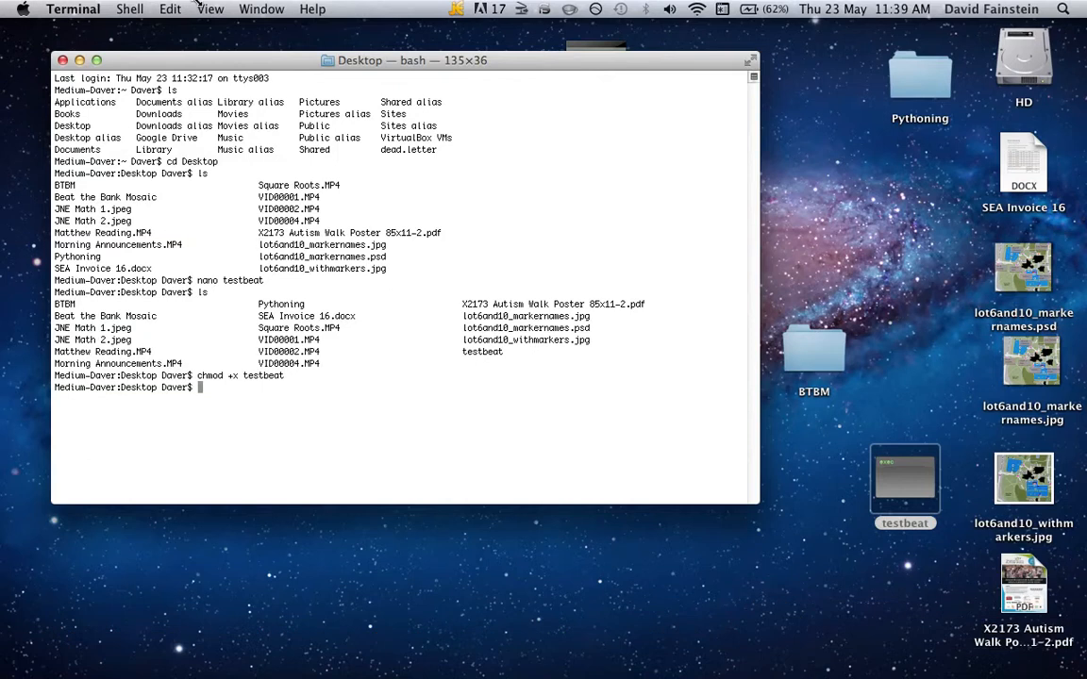
left_click(62, 59)
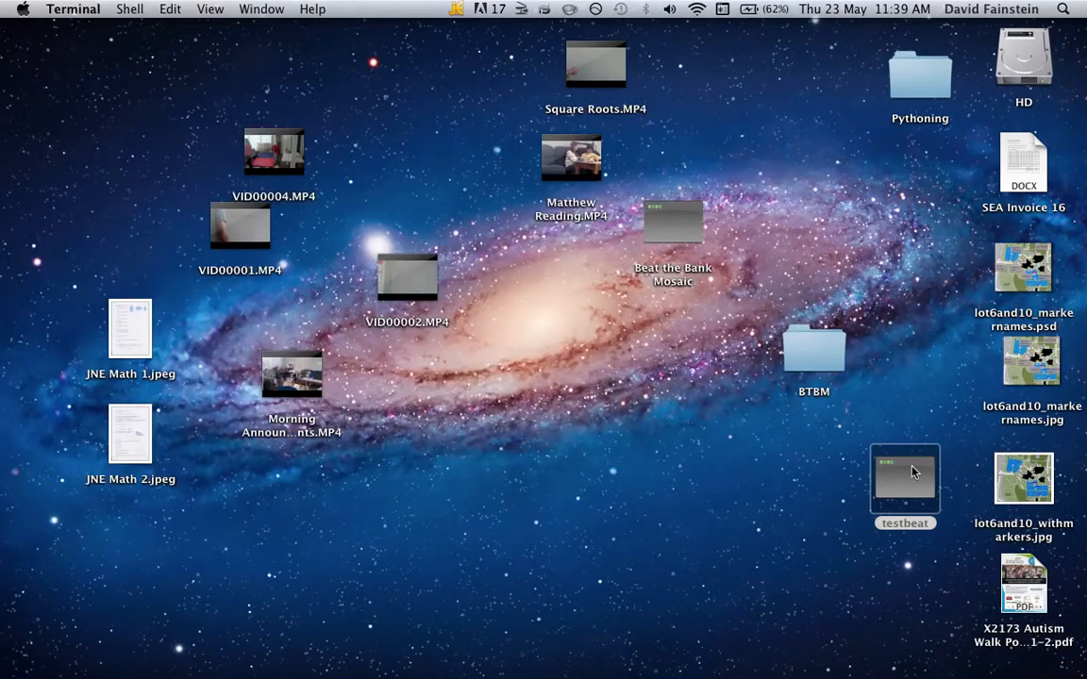
mouse_move(907, 478)
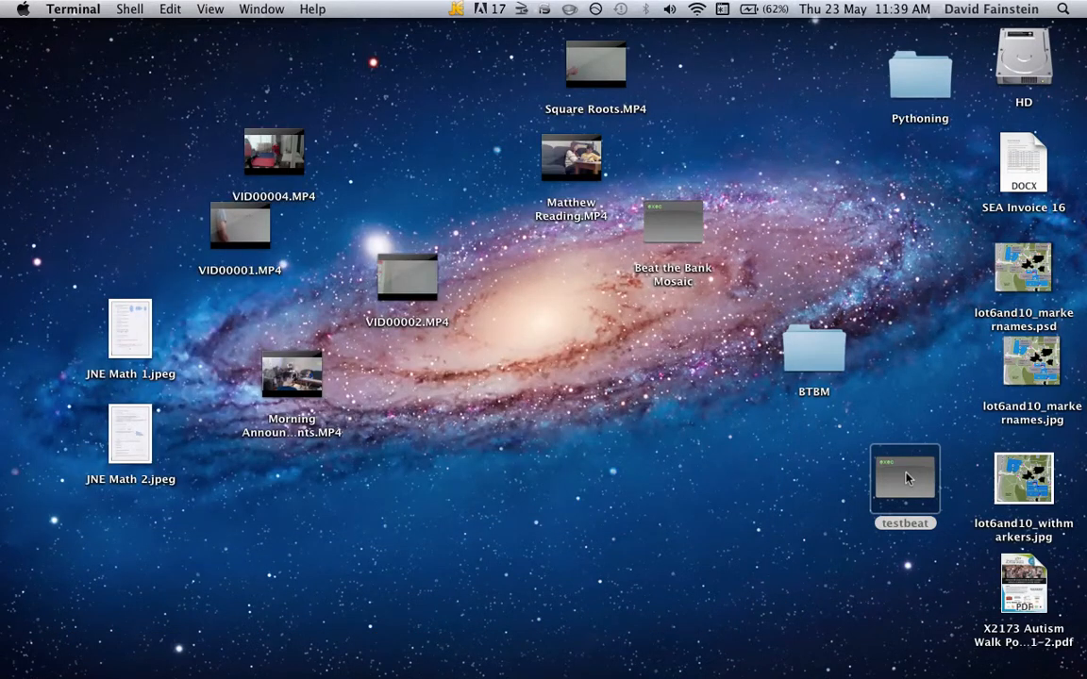
Double-click testbeat on the desktop to start Beat the Bank in Terminal
double_click(904, 478)
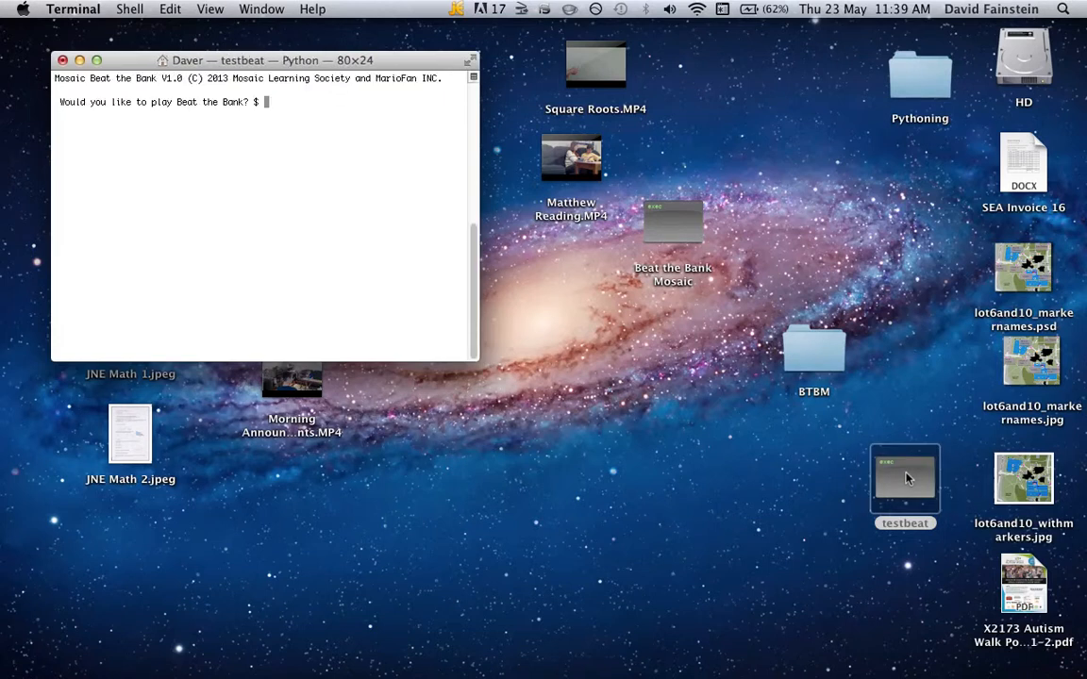
mouse_move(938, 486)
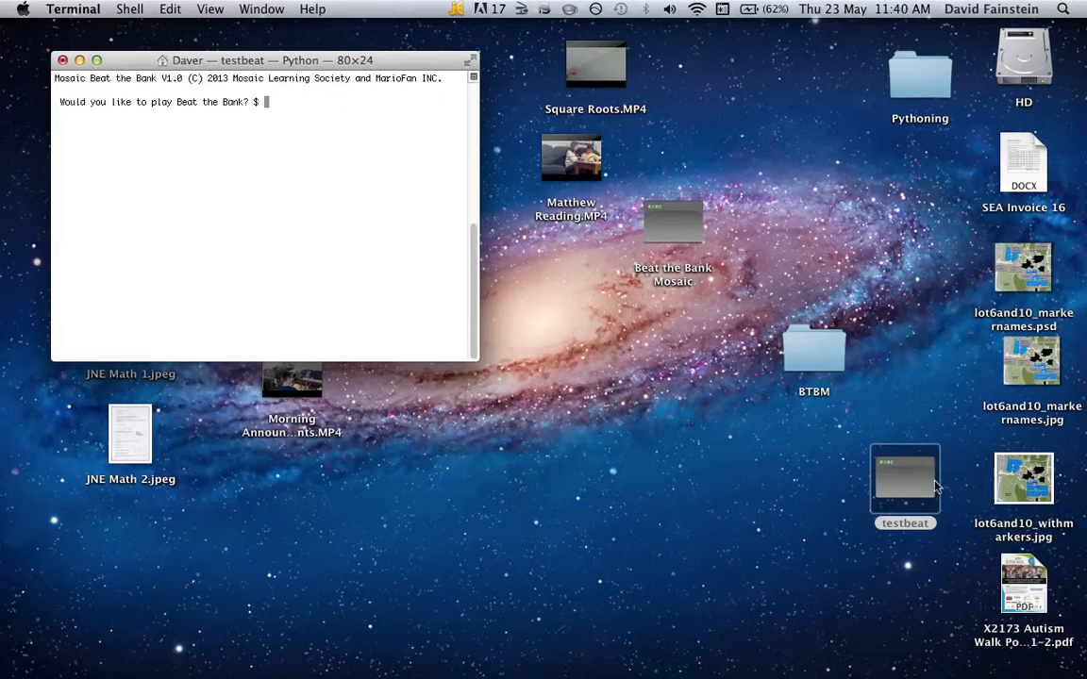